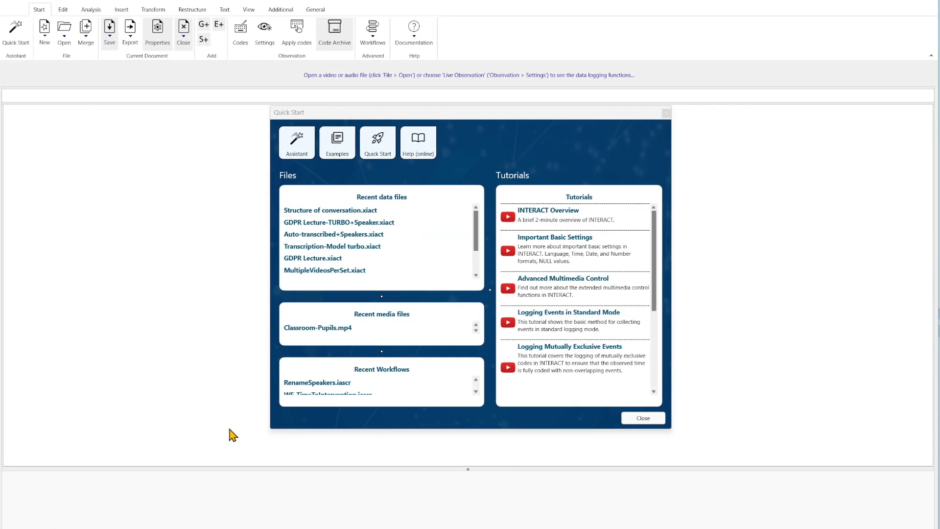
pyautogui.moveTo(369, 267)
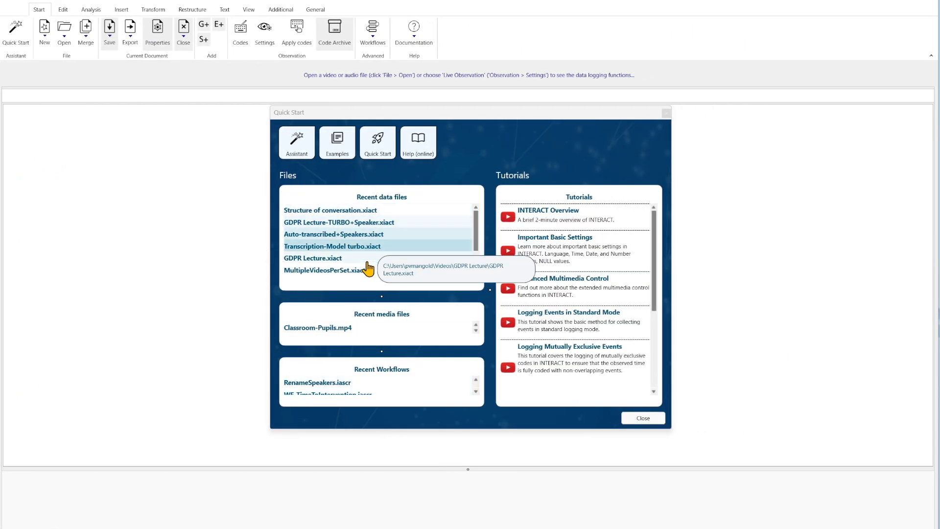
pyautogui.moveTo(236, 293)
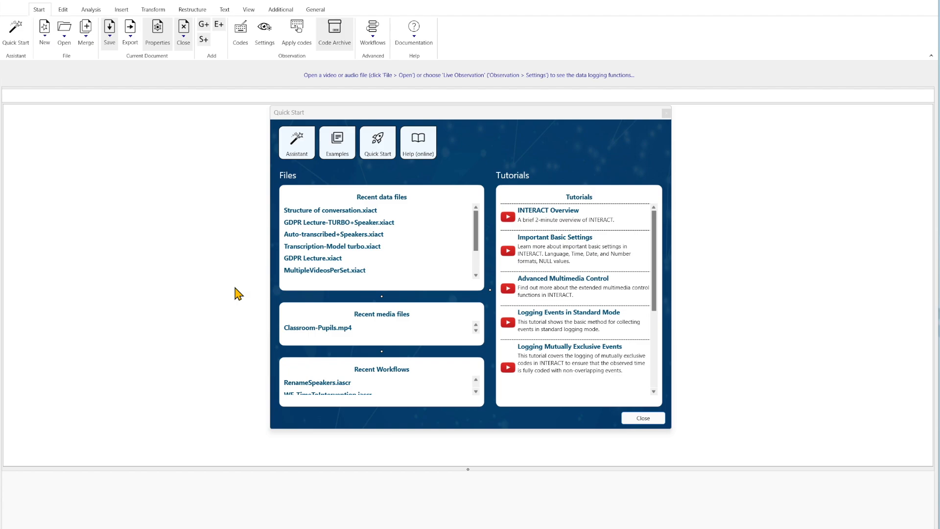
pyautogui.moveTo(626, 493)
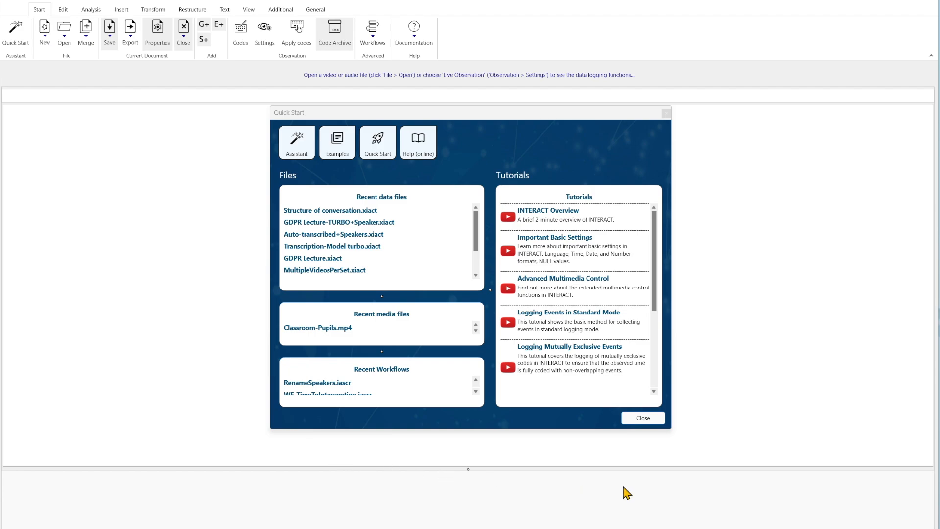
pyautogui.moveTo(643, 284)
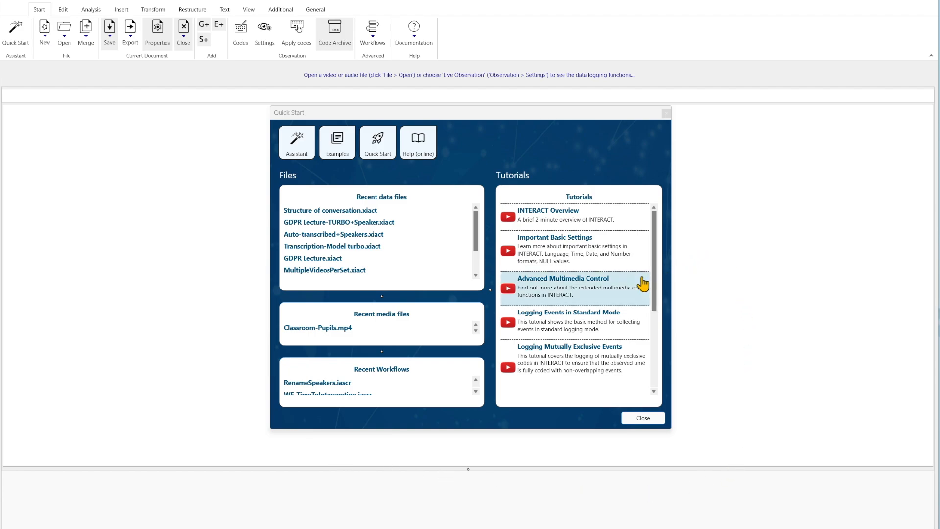
pyautogui.moveTo(557, 374)
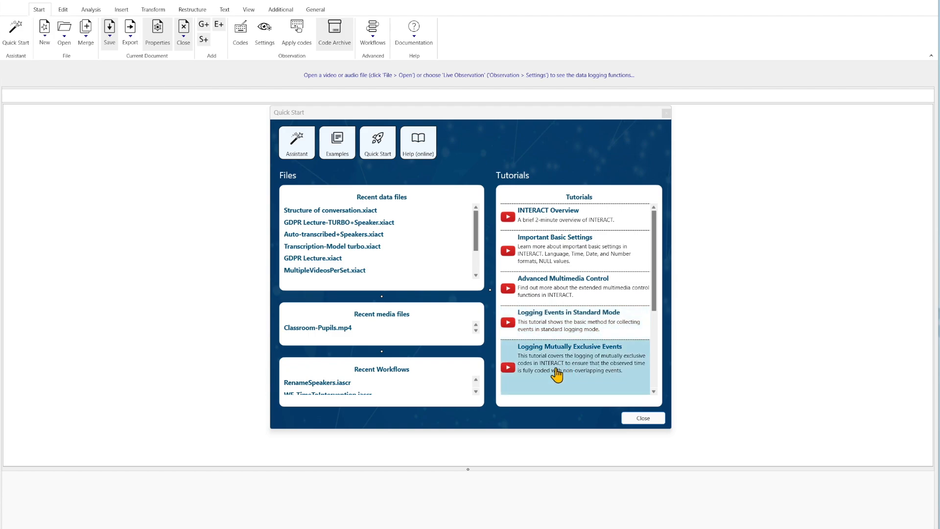
# Dismiss Quick Start and open the beginners' demo Mangold Multimedia Demo EN.xiact
pyautogui.click(642, 417)
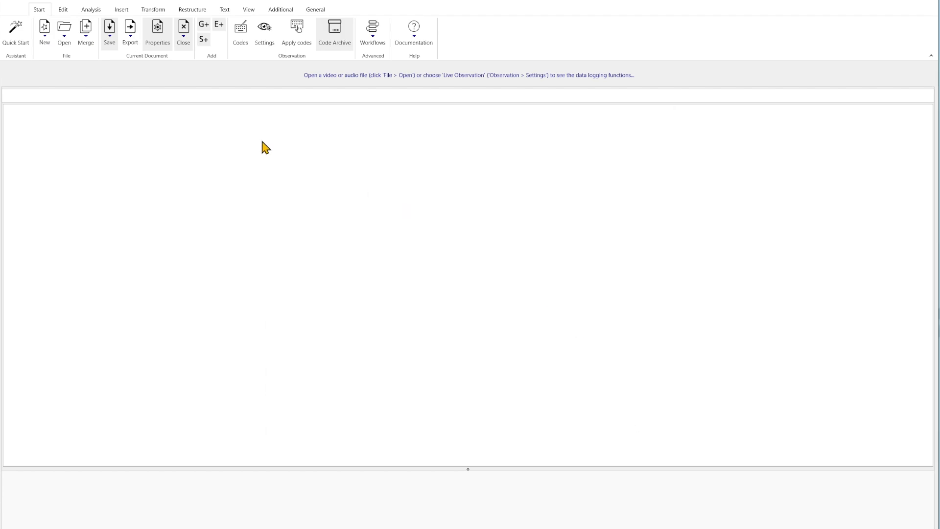
pyautogui.click(64, 32)
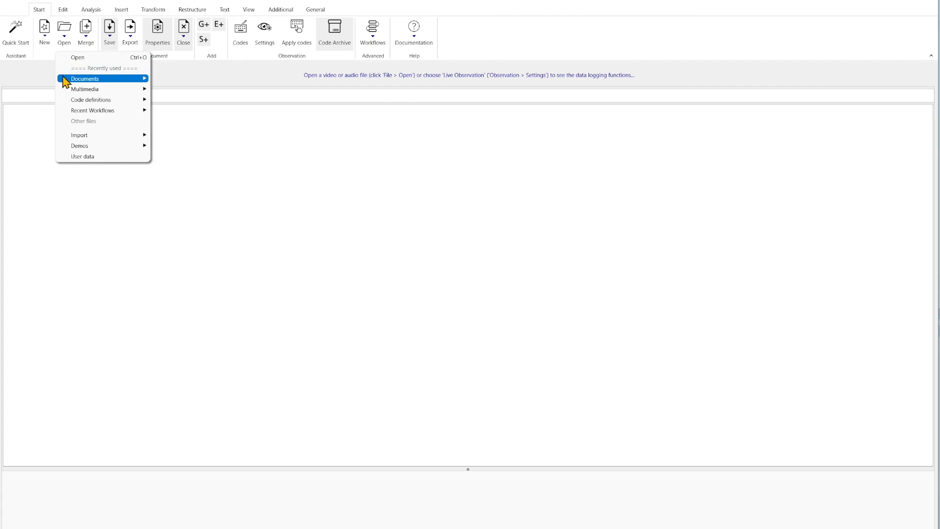
pyautogui.moveTo(80, 146)
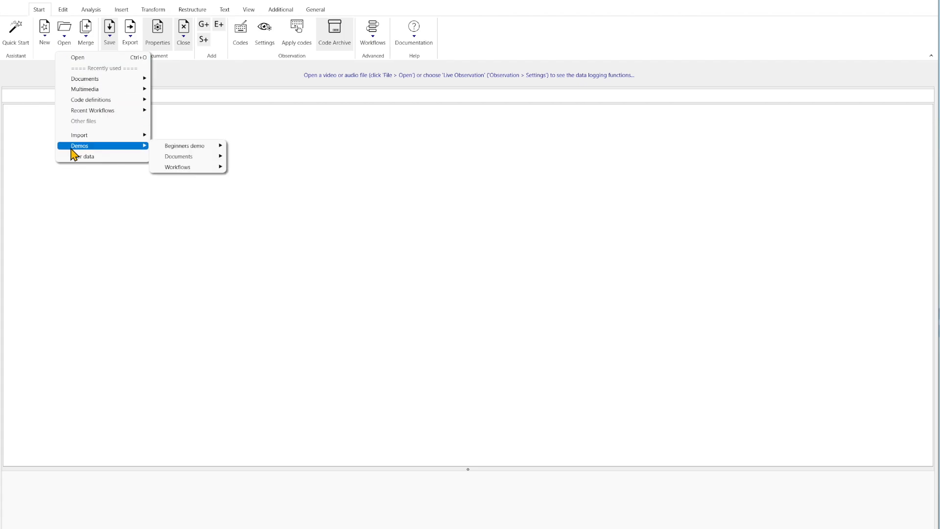
pyautogui.moveTo(184, 146)
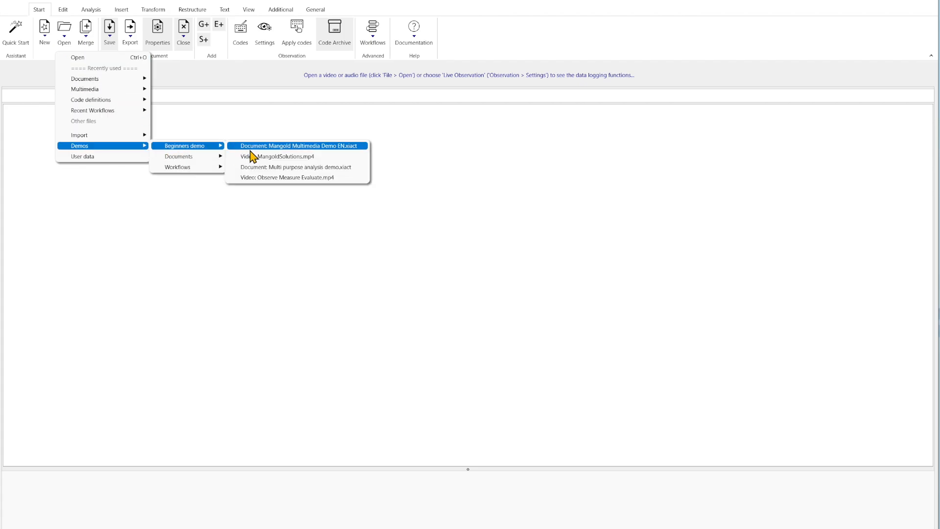
pyautogui.moveTo(262, 156)
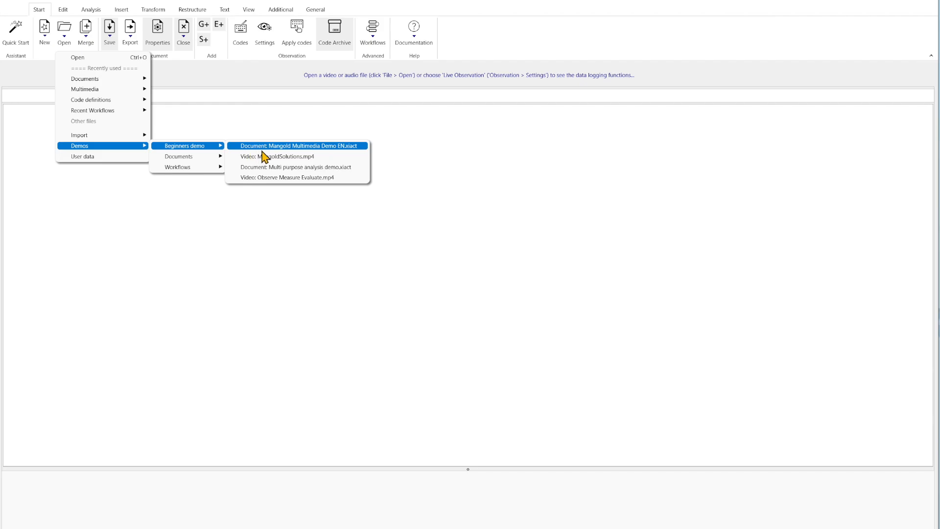
pyautogui.click(296, 145)
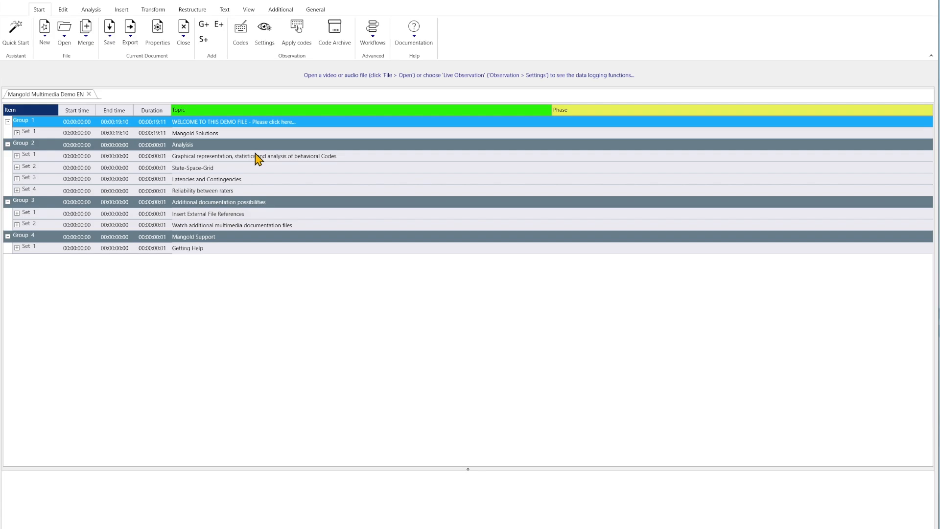
pyautogui.moveTo(109, 221)
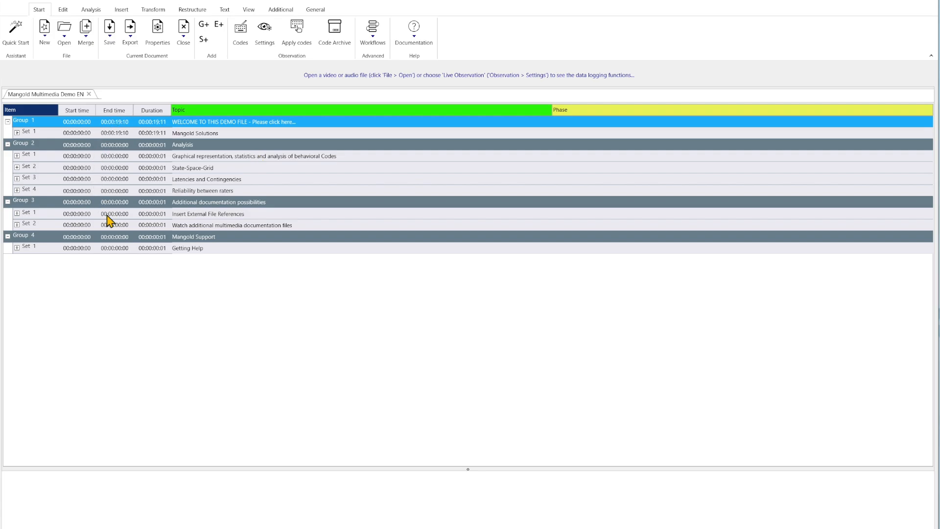
pyautogui.moveTo(322, 129)
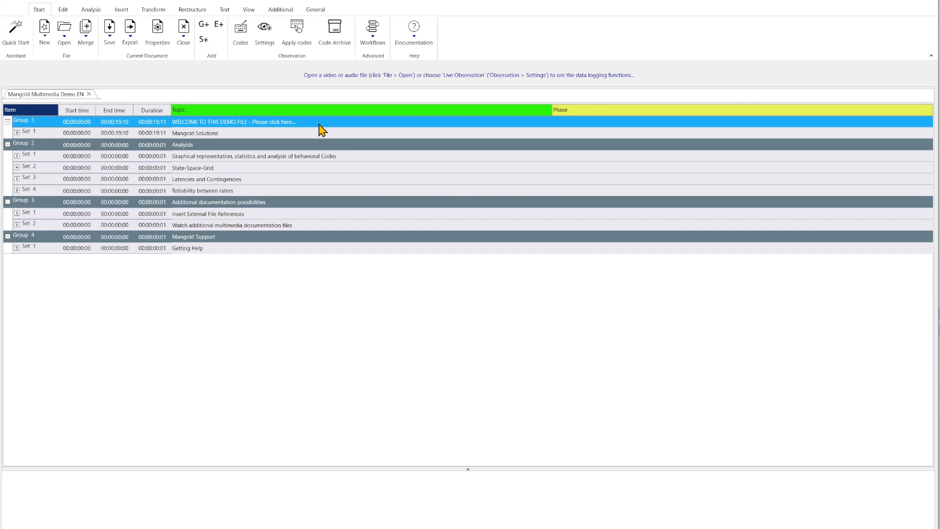
pyautogui.moveTo(257, 128)
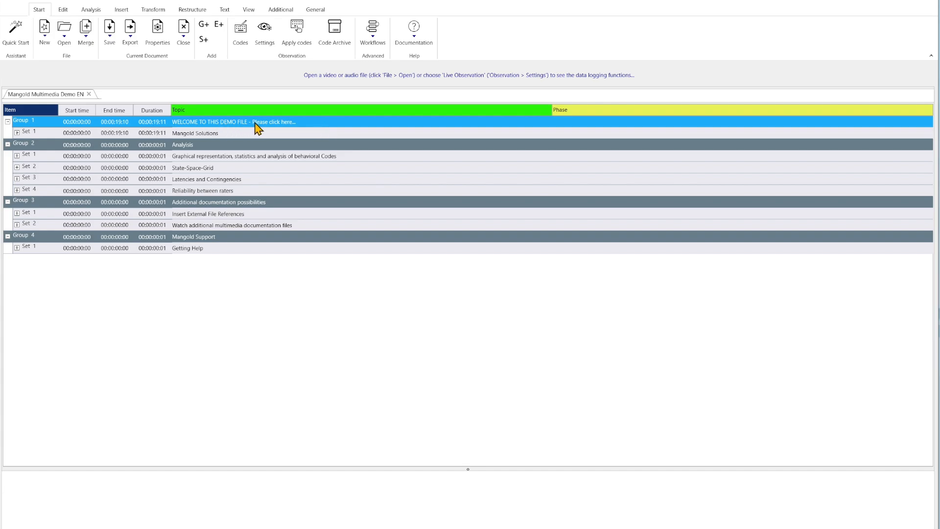
pyautogui.moveTo(310, 128)
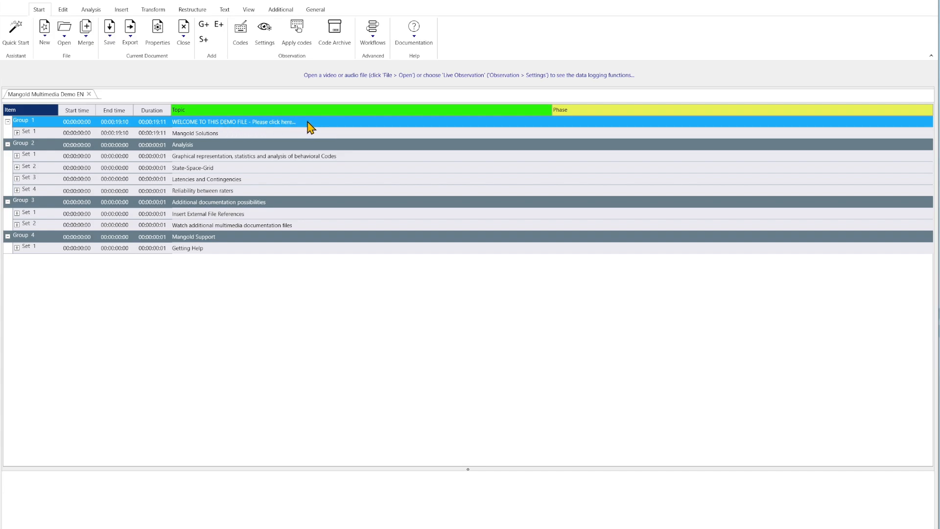
# Read the memos for the welcome line, Mangold Solutions, Graphical representation and Analysis
pyautogui.click(234, 121)
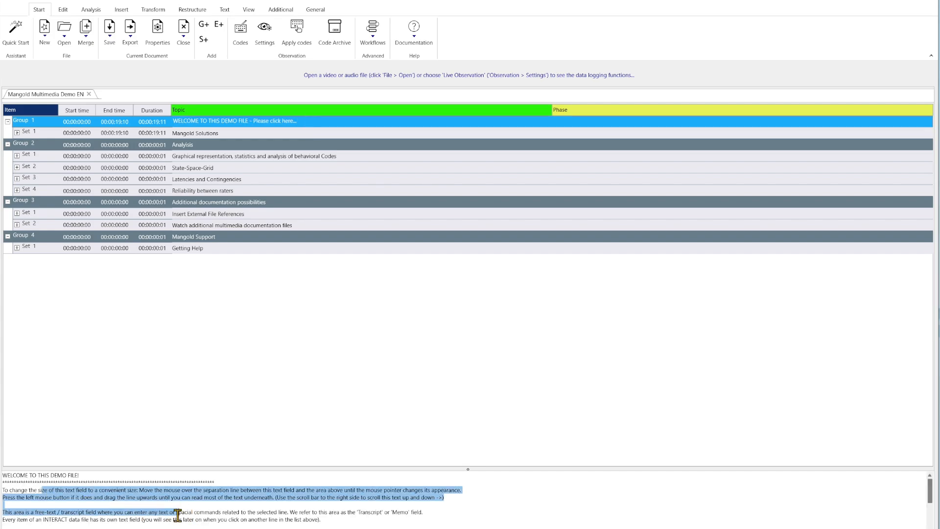
pyautogui.moveTo(217, 158)
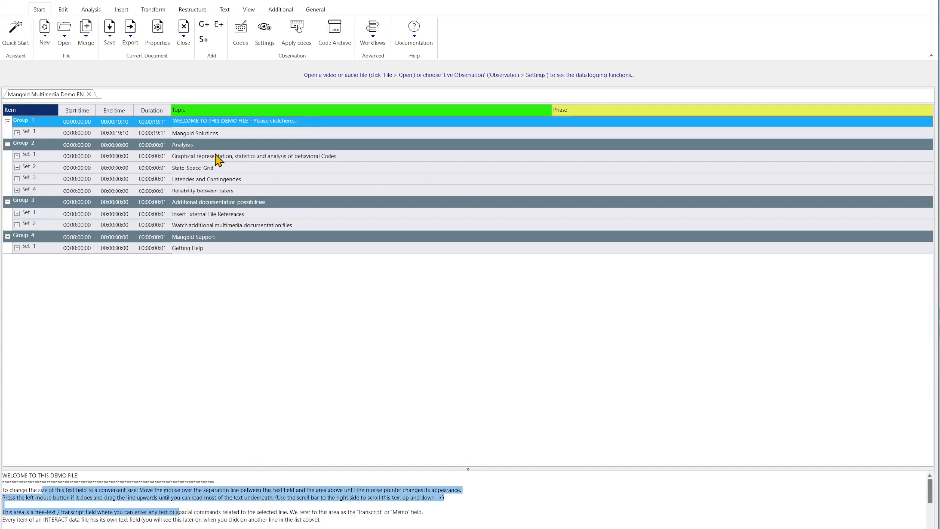
pyautogui.click(195, 133)
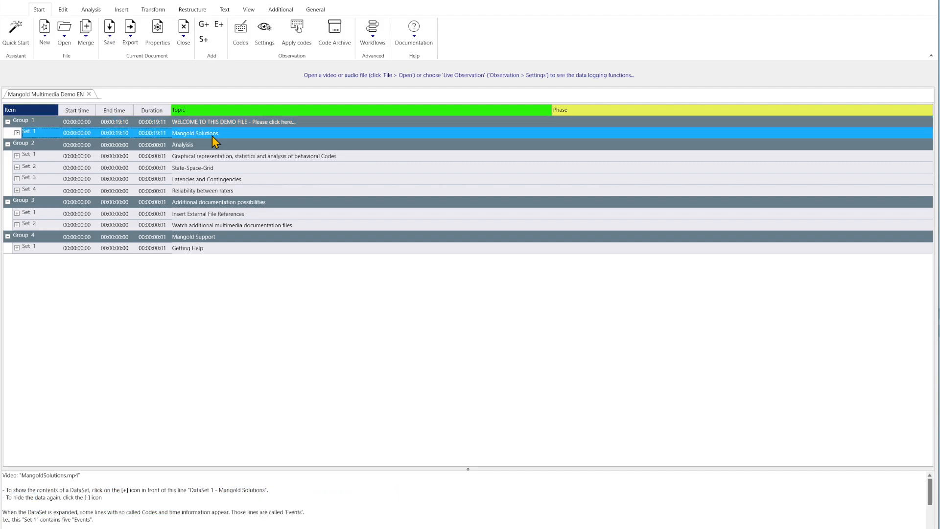
pyautogui.click(182, 145)
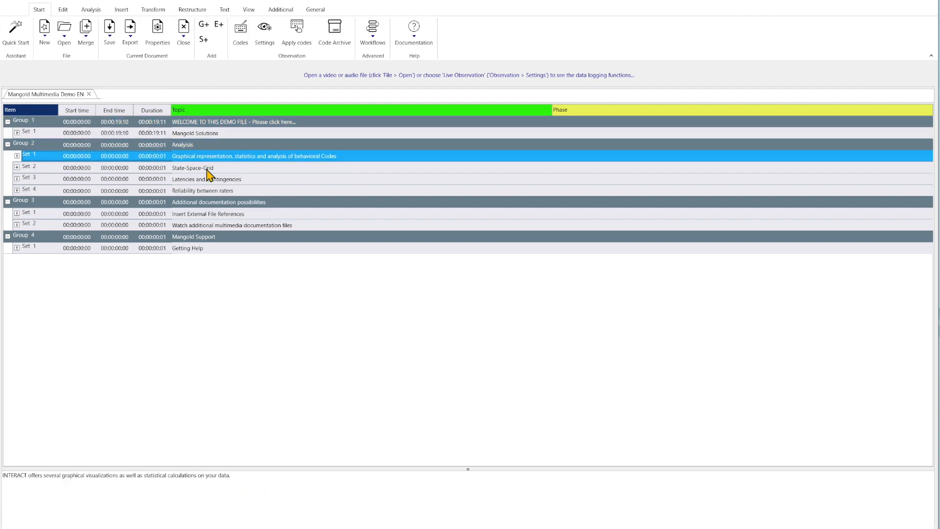
pyautogui.moveTo(201, 146)
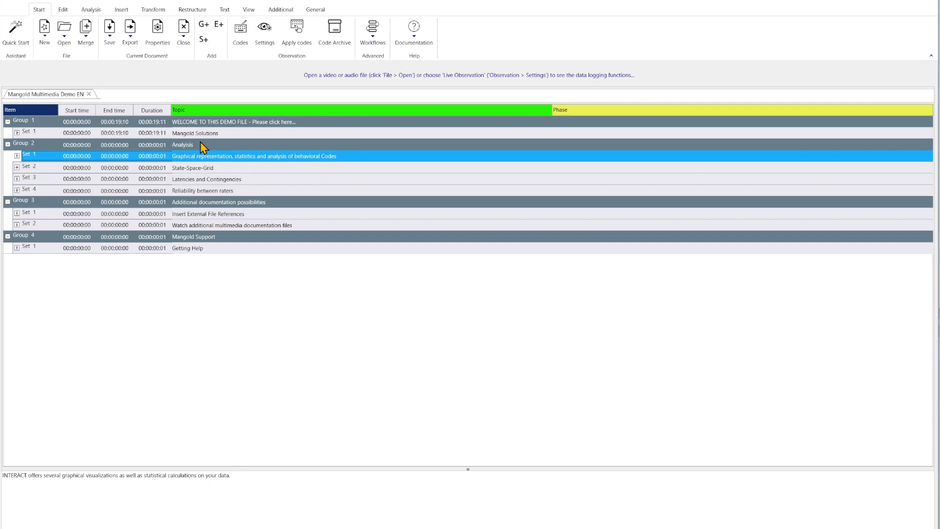
pyautogui.click(182, 144)
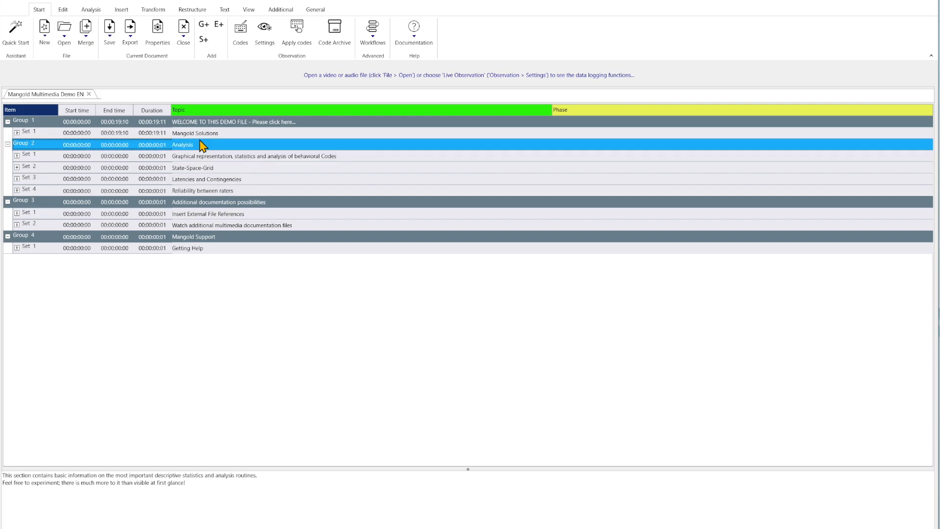
pyautogui.click(195, 133)
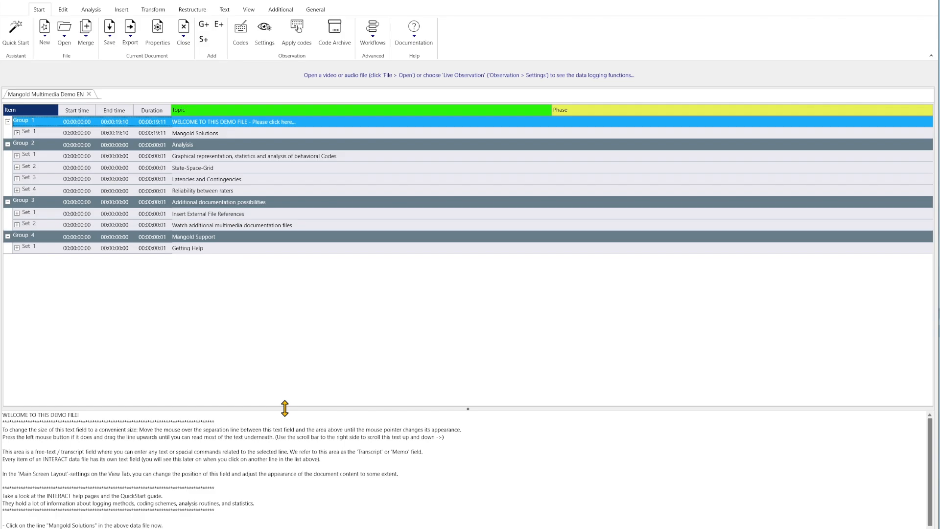
pyautogui.moveTo(119, 467)
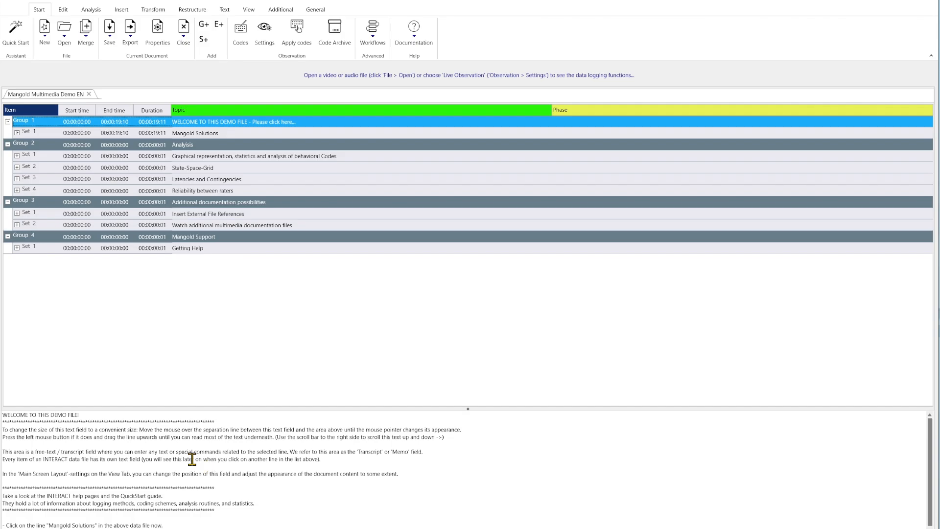
pyautogui.moveTo(5, 171)
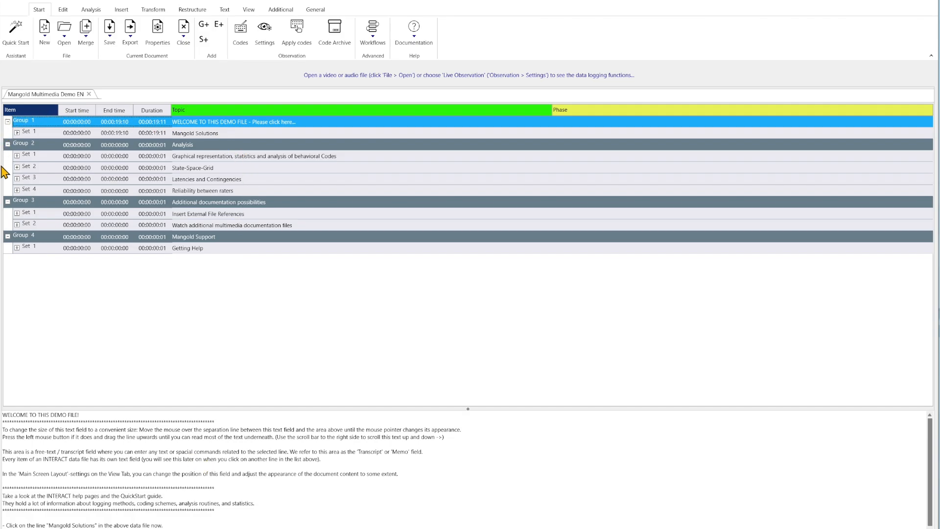
pyautogui.moveTo(23, 208)
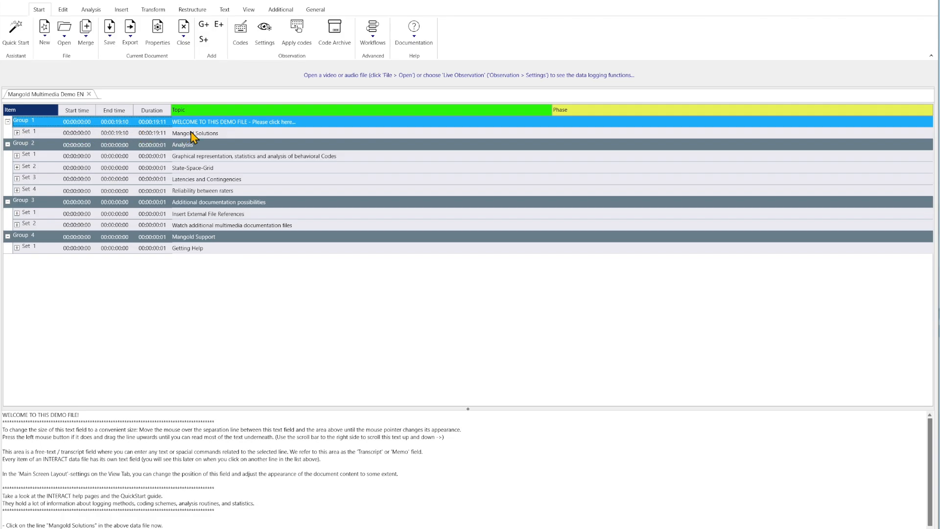
pyautogui.moveTo(214, 138)
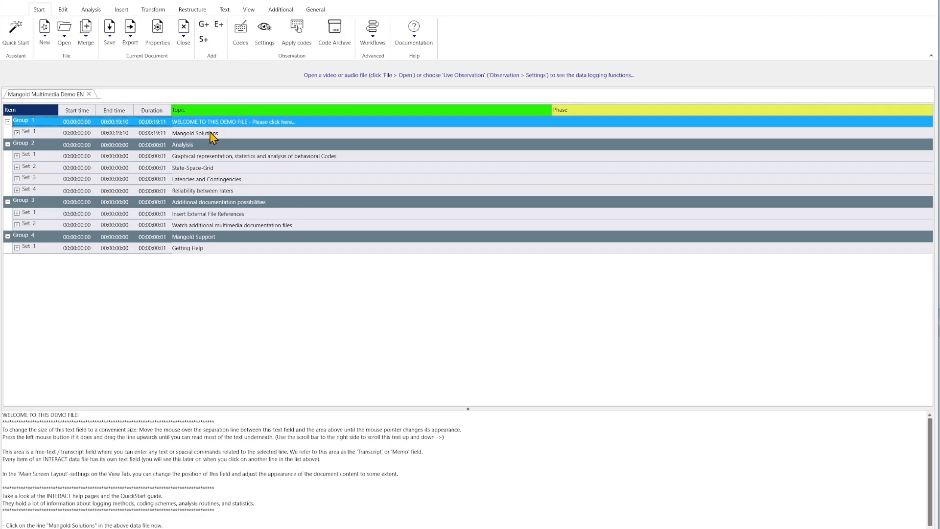
pyautogui.moveTo(51, 163)
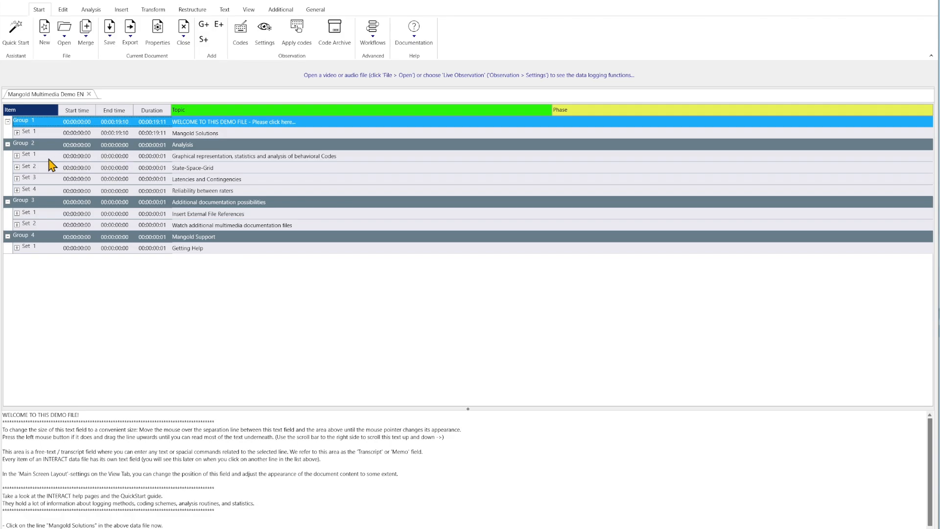
pyautogui.moveTo(52, 149)
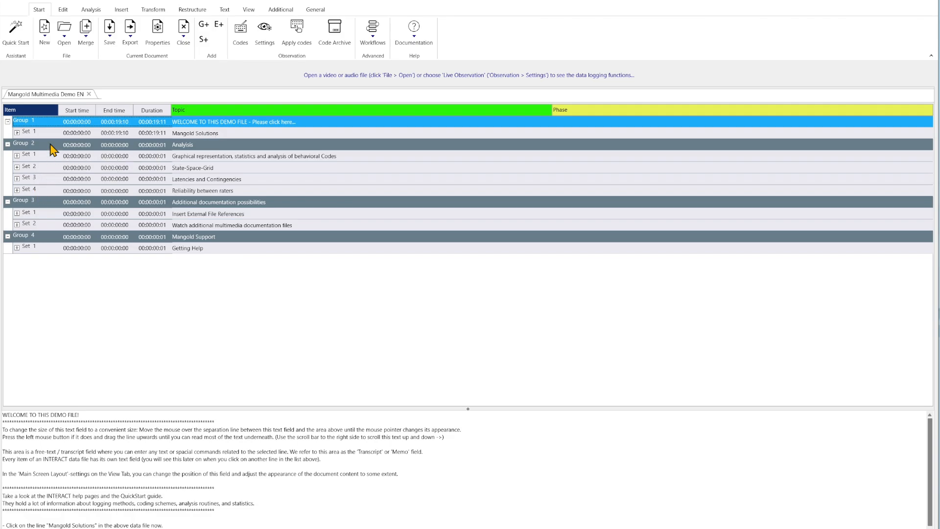
pyautogui.moveTo(53, 193)
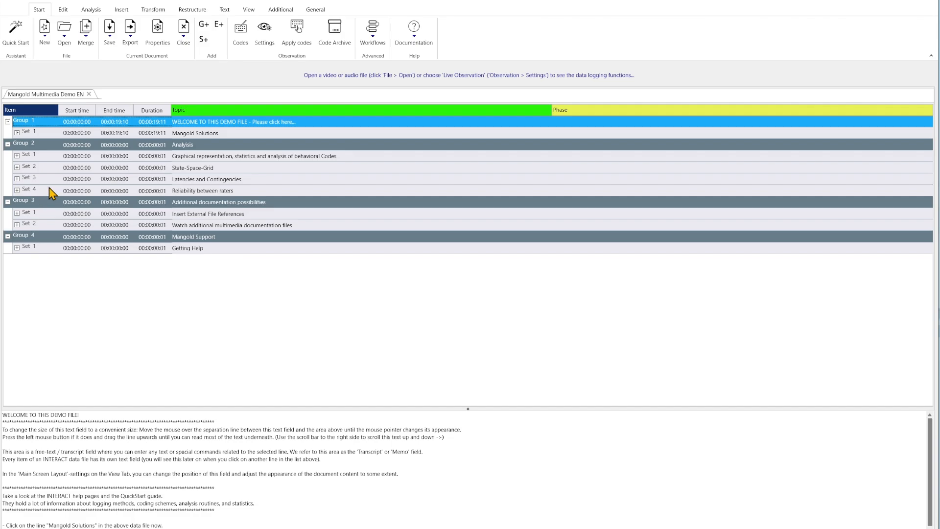
pyautogui.moveTo(171, 136)
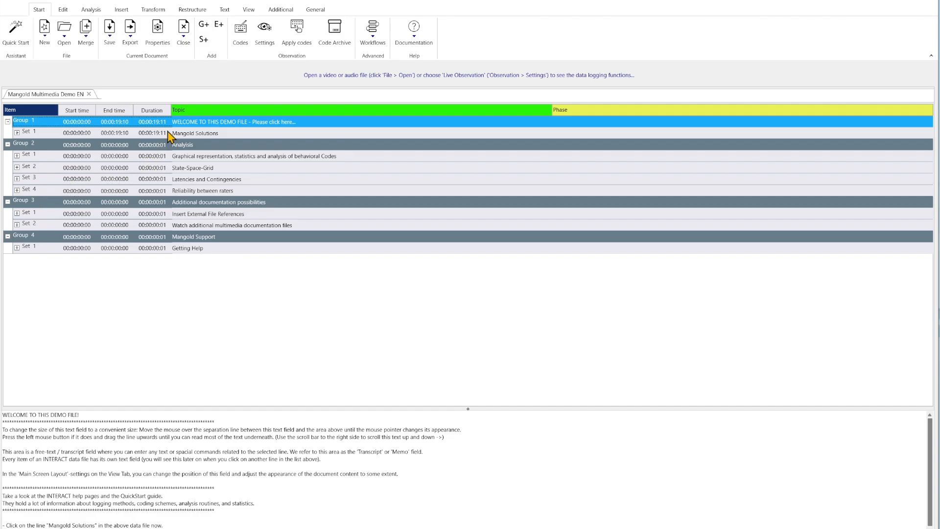
pyautogui.moveTo(197, 25)
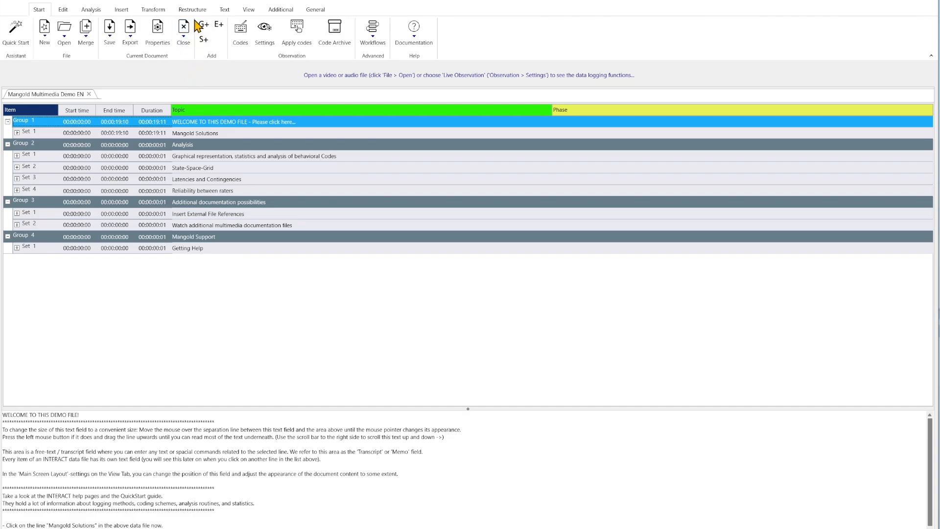
pyautogui.click(192, 8)
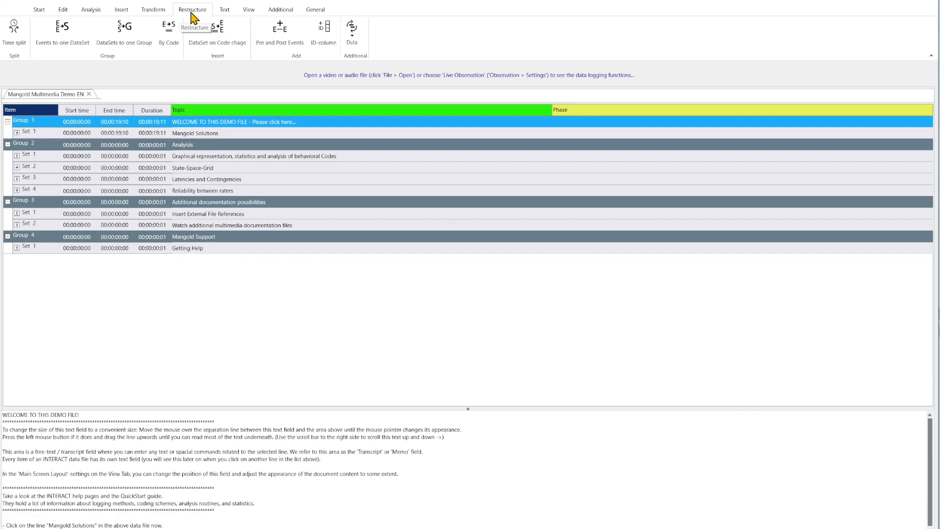
pyautogui.moveTo(280, 32)
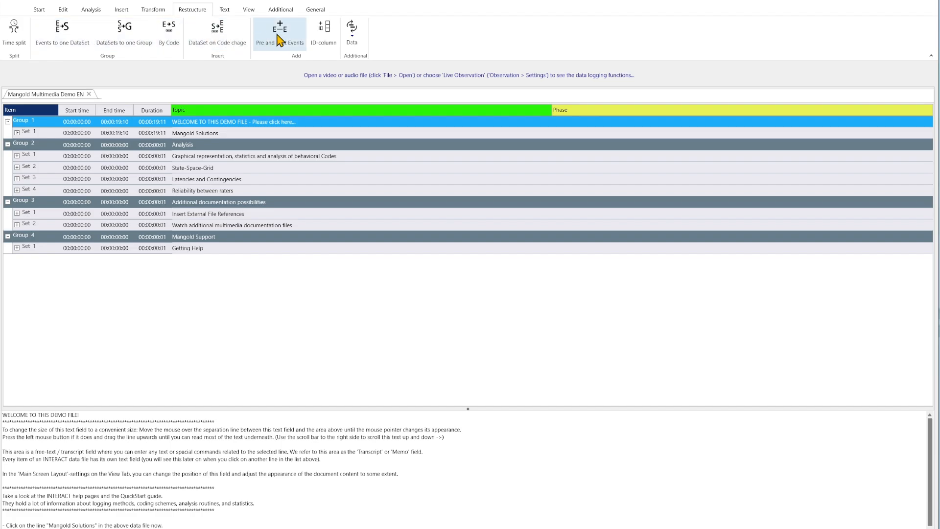
pyautogui.moveTo(62, 11)
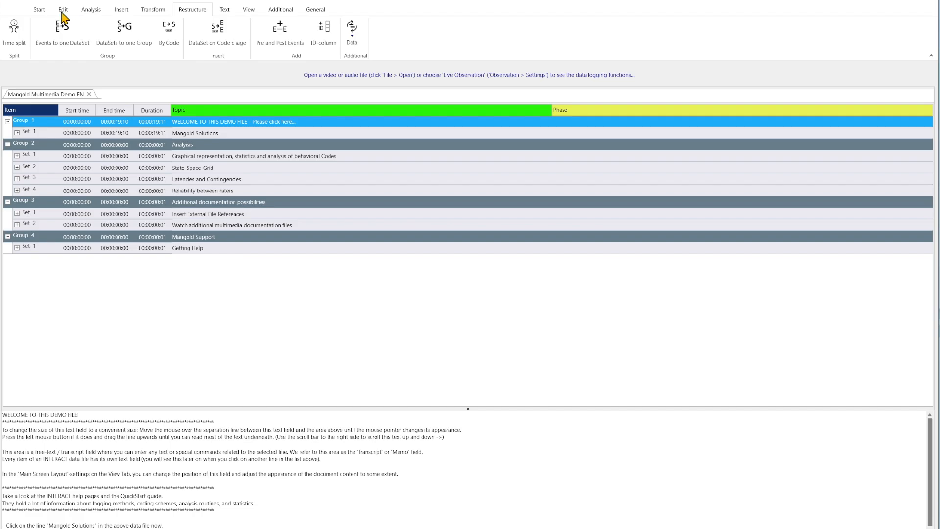
pyautogui.click(39, 9)
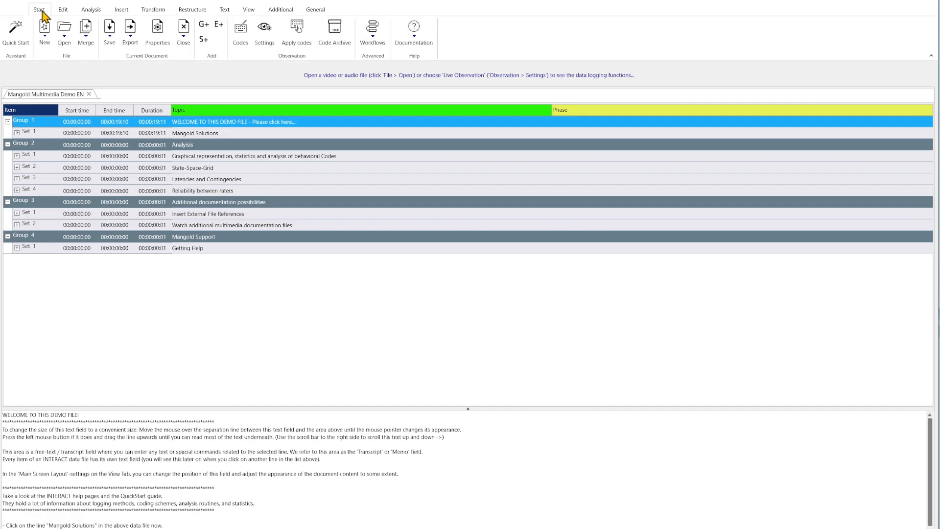
pyautogui.moveTo(219, 128)
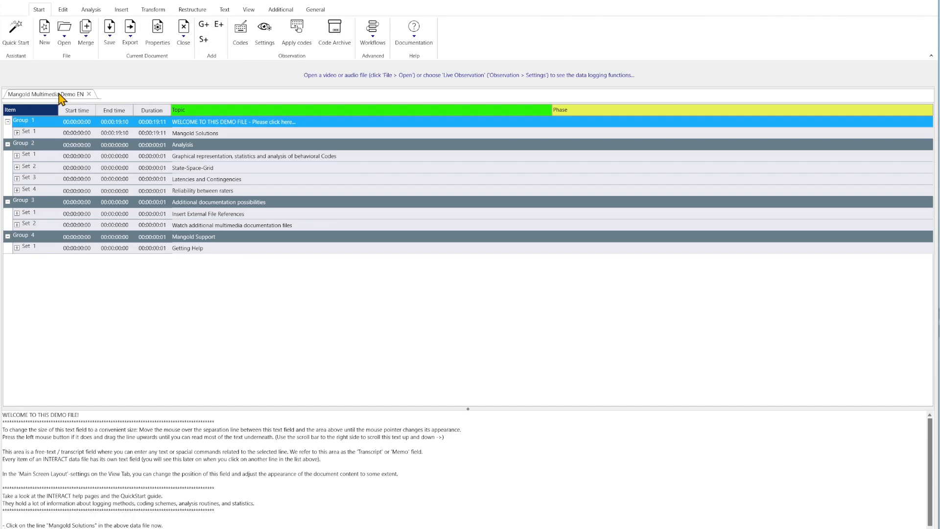
pyautogui.moveTo(62, 101)
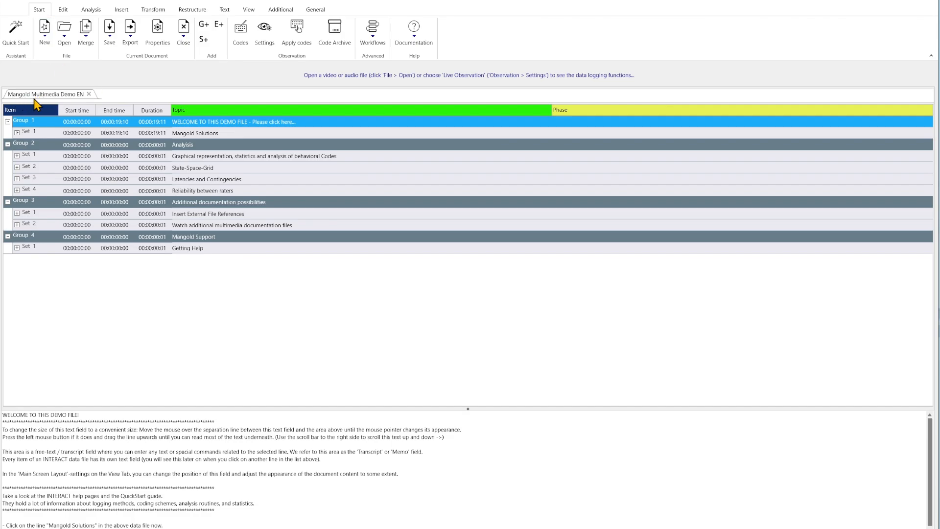
pyautogui.moveTo(12, 98)
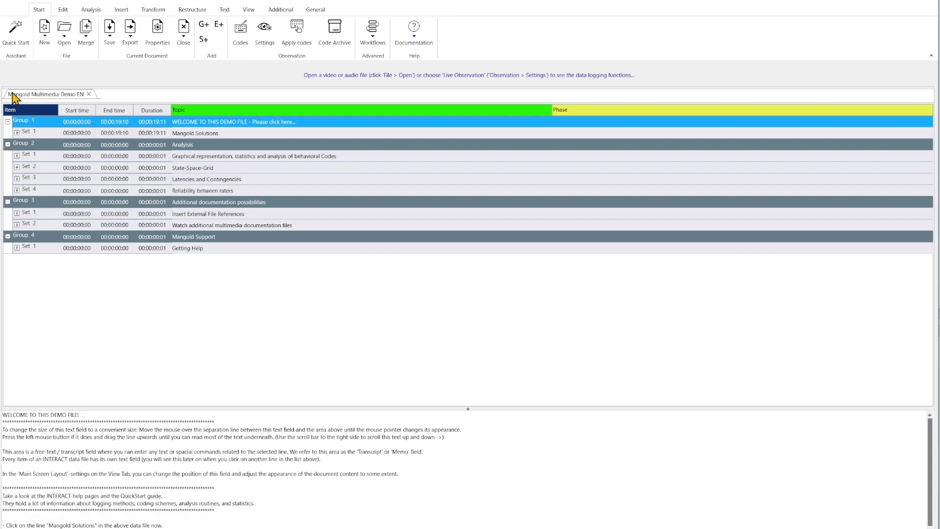
pyautogui.moveTo(72, 103)
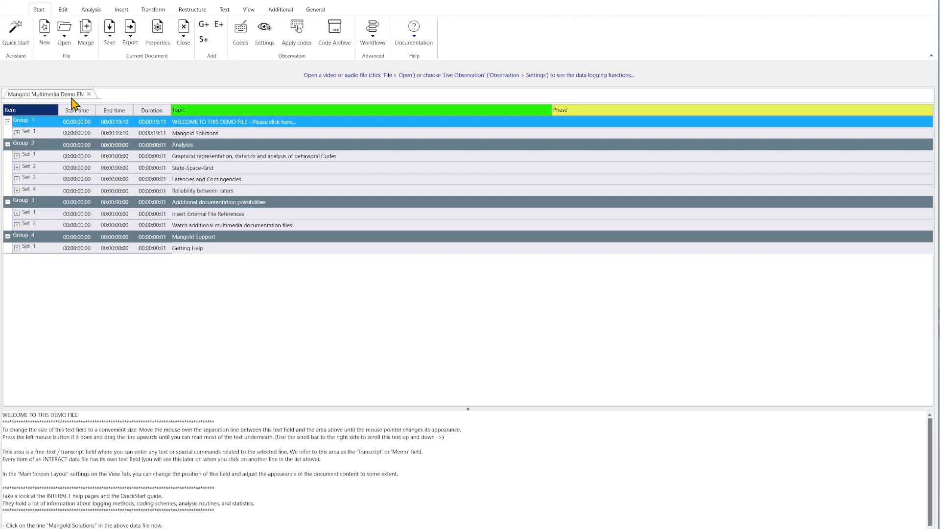
pyautogui.moveTo(45, 28)
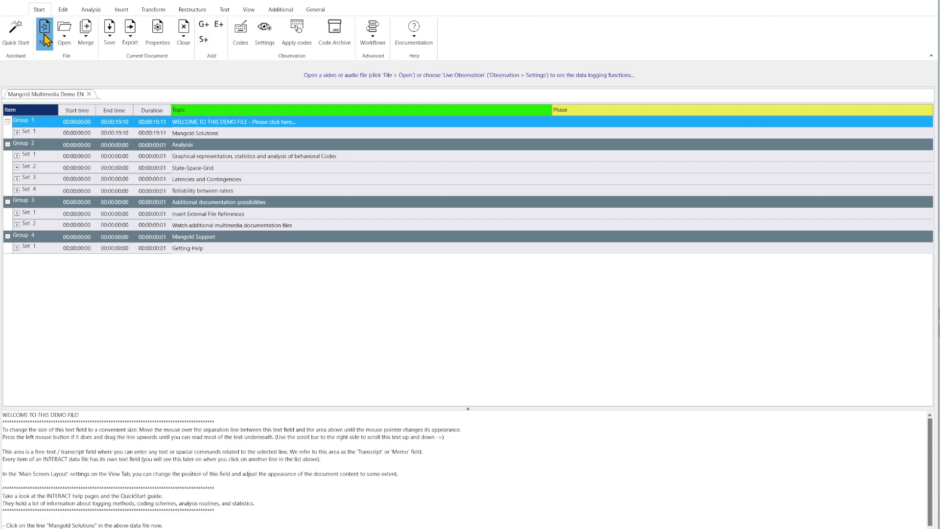
# Create new blank data files File 2, File 3 and File 4
pyautogui.click(44, 30)
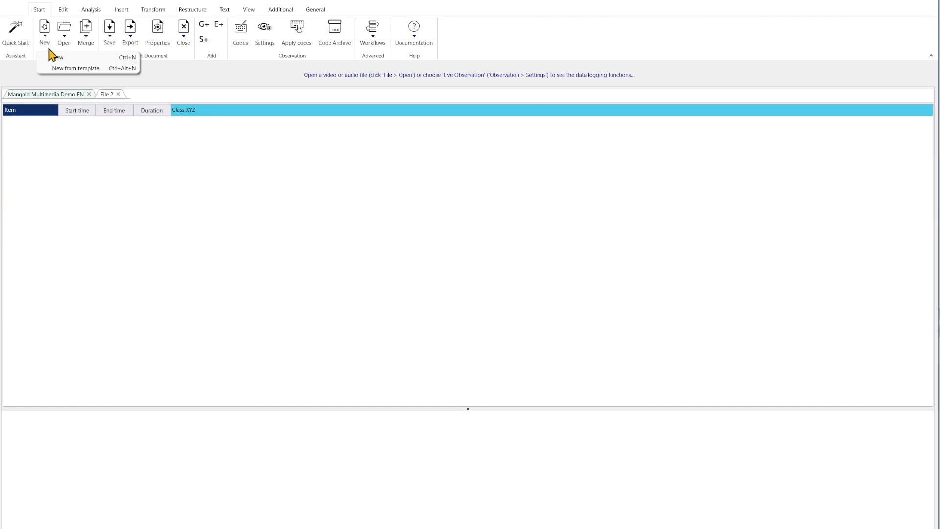
pyautogui.click(56, 56)
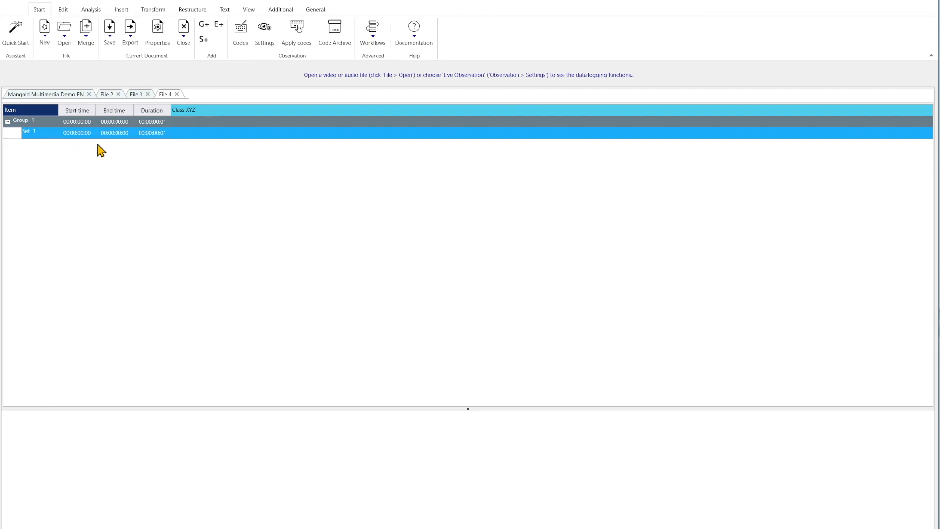
pyautogui.moveTo(202, 152)
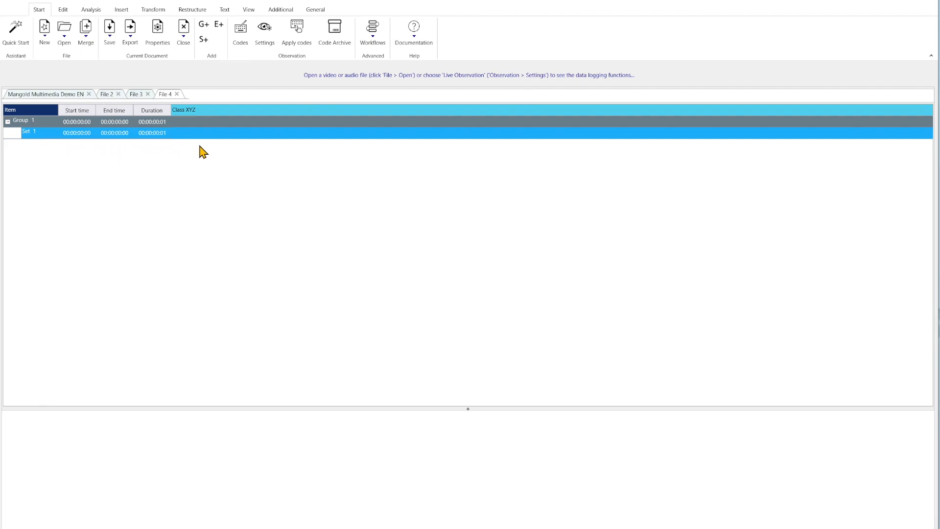
pyautogui.moveTo(202, 148)
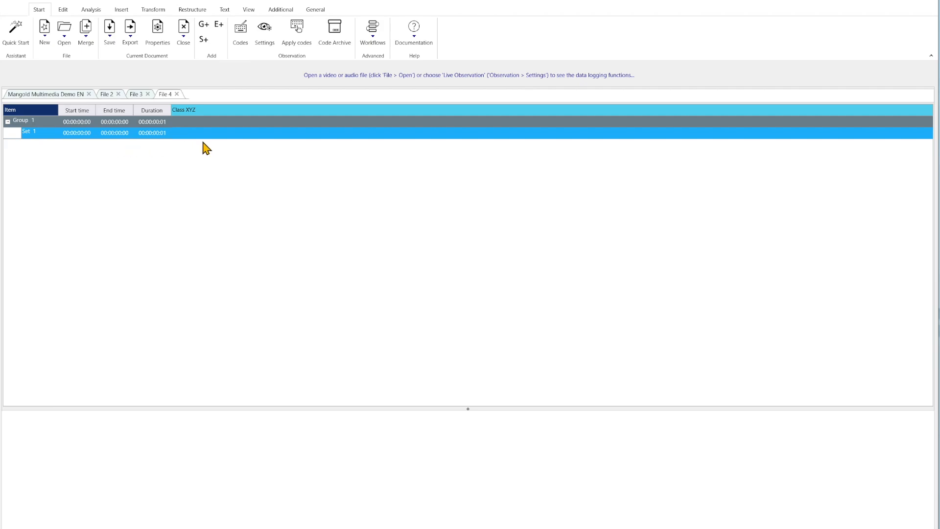
pyautogui.moveTo(125, 138)
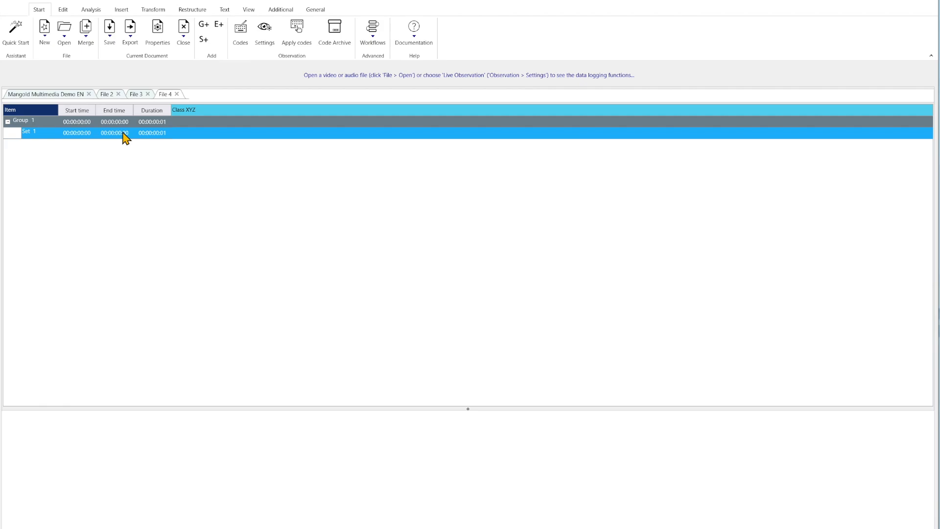
pyautogui.moveTo(181, 139)
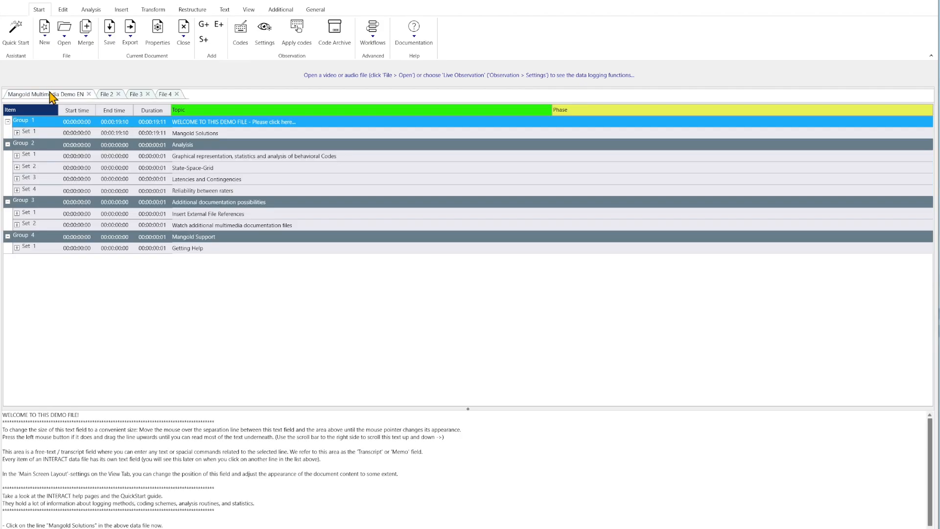
pyautogui.moveTo(13, 159)
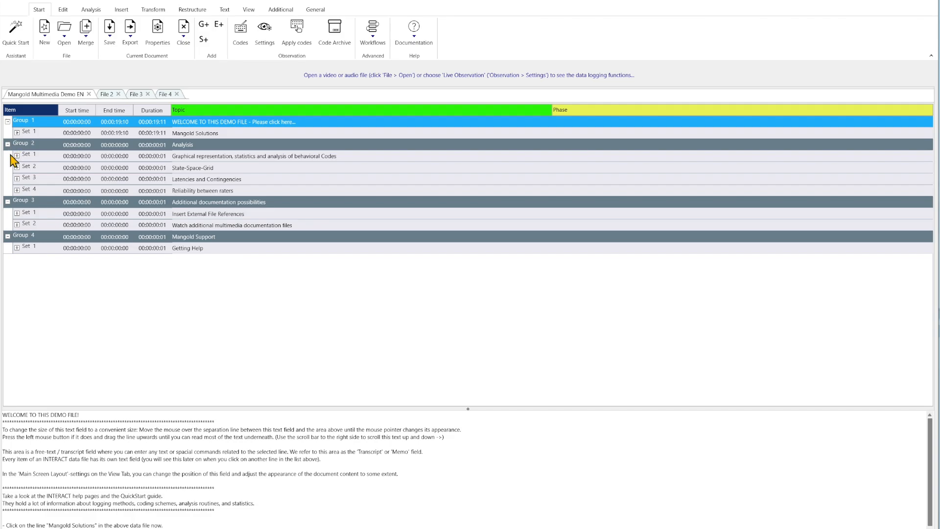
pyautogui.moveTo(133, 167)
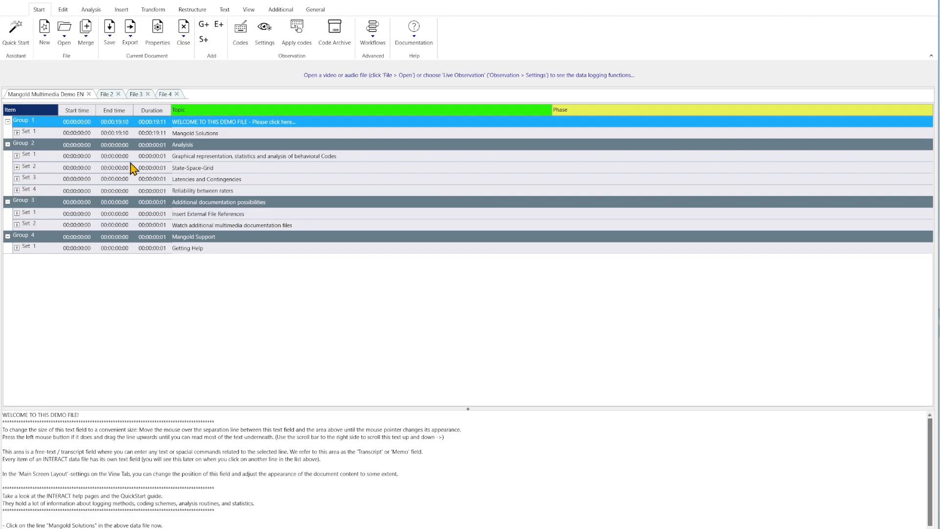
pyautogui.moveTo(329, 162)
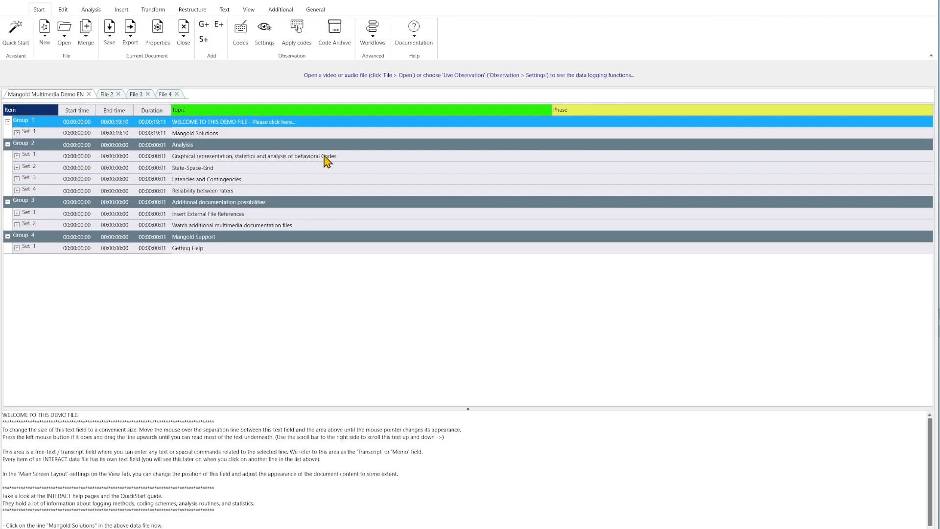
pyautogui.moveTo(254, 176)
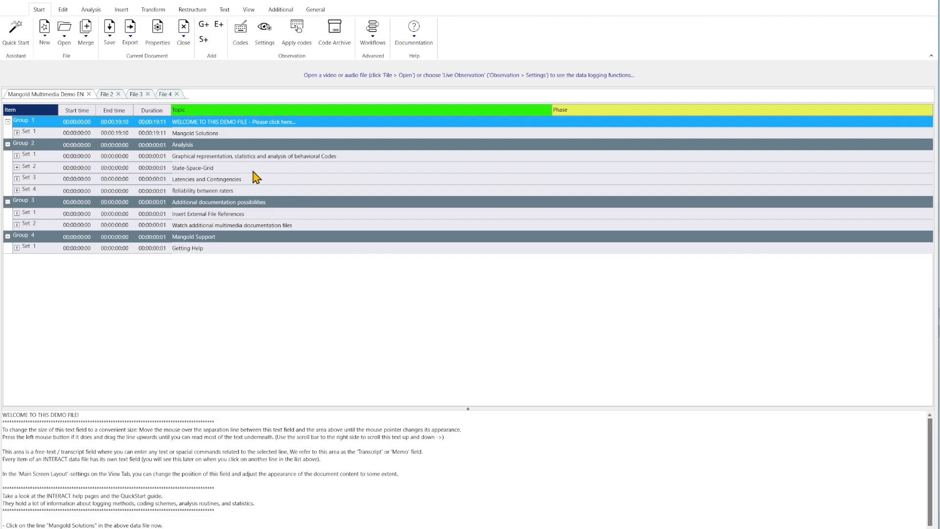
pyautogui.moveTo(250, 188)
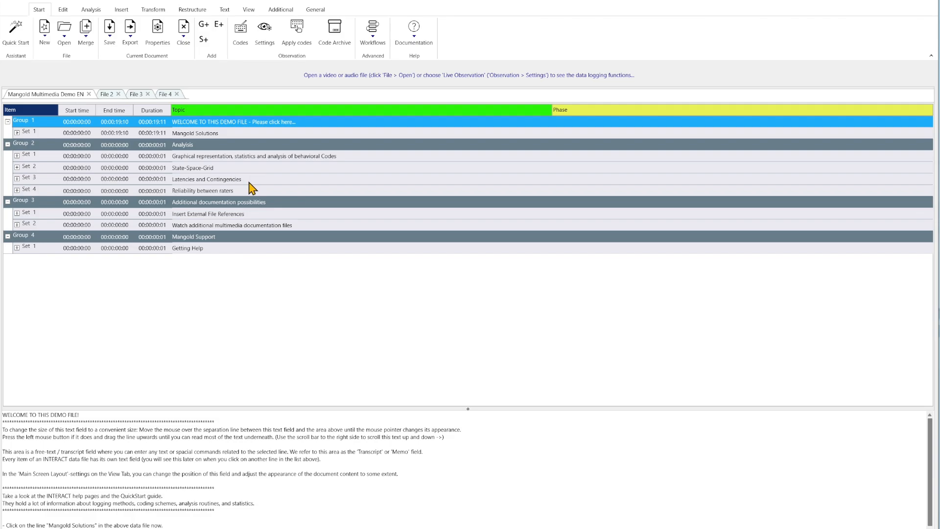
pyautogui.moveTo(256, 184)
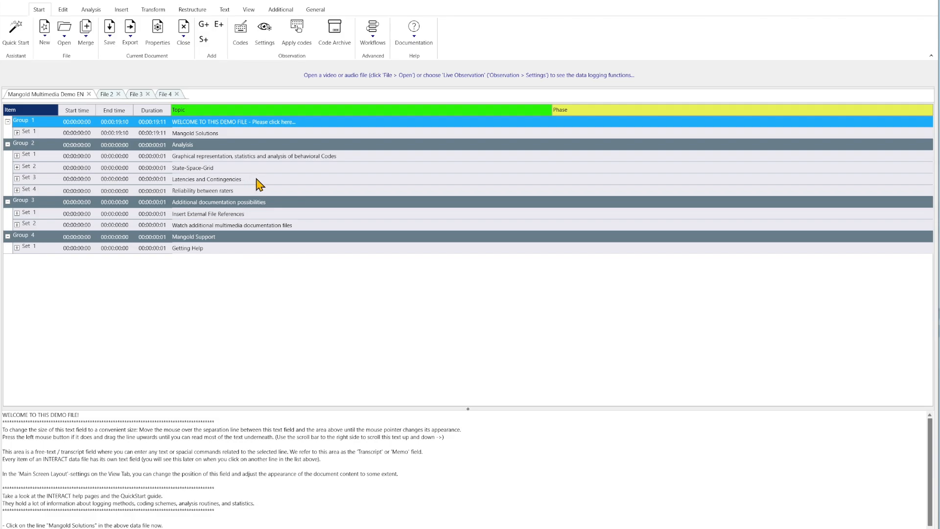
pyautogui.moveTo(256, 195)
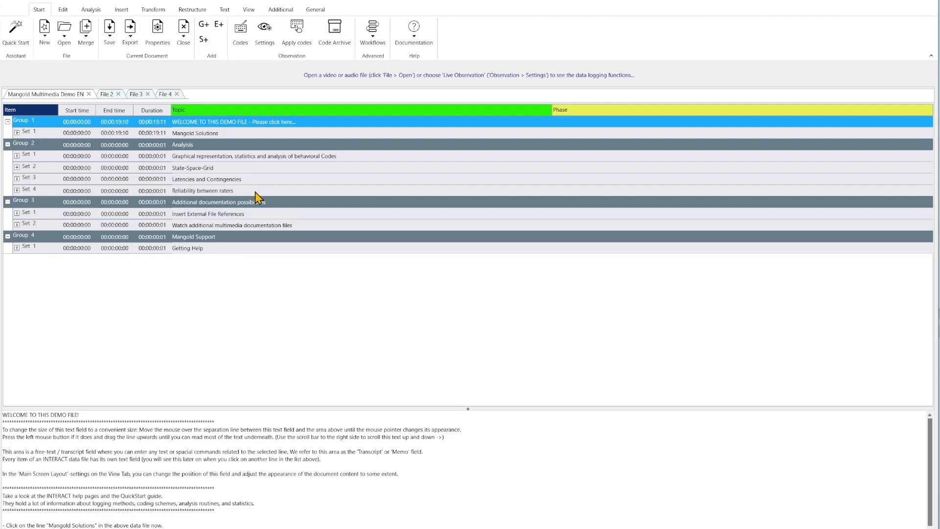
pyautogui.moveTo(259, 196)
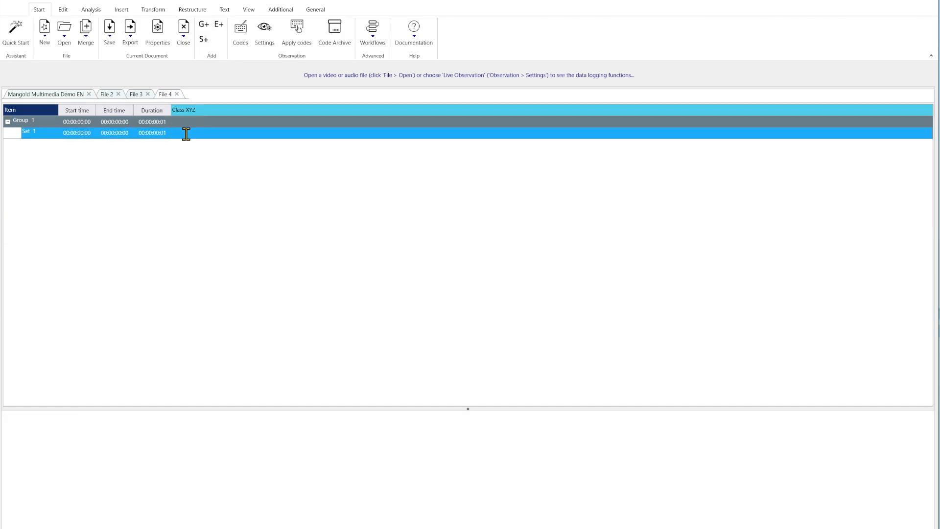
# Enter Dyad, 35 and 4 into Set 1 of File 4
pyautogui.write('Dyad')
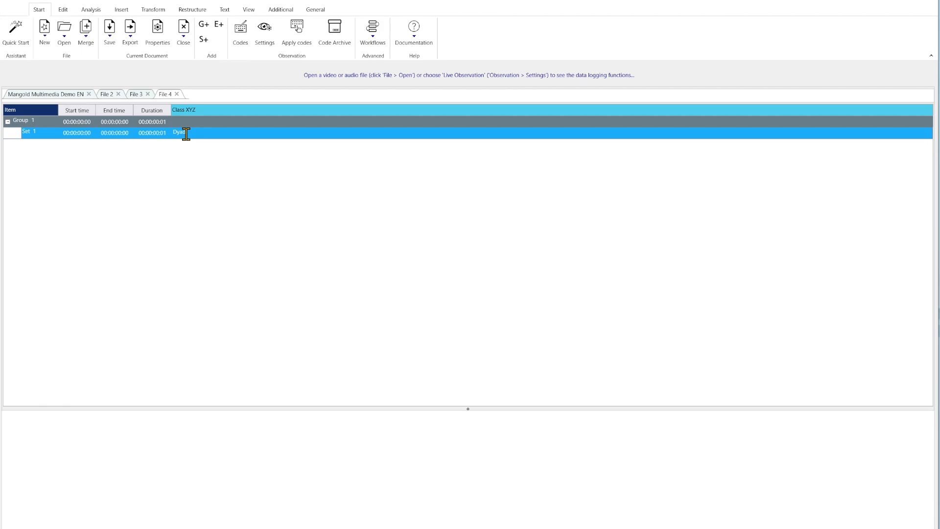
pyautogui.write('35')
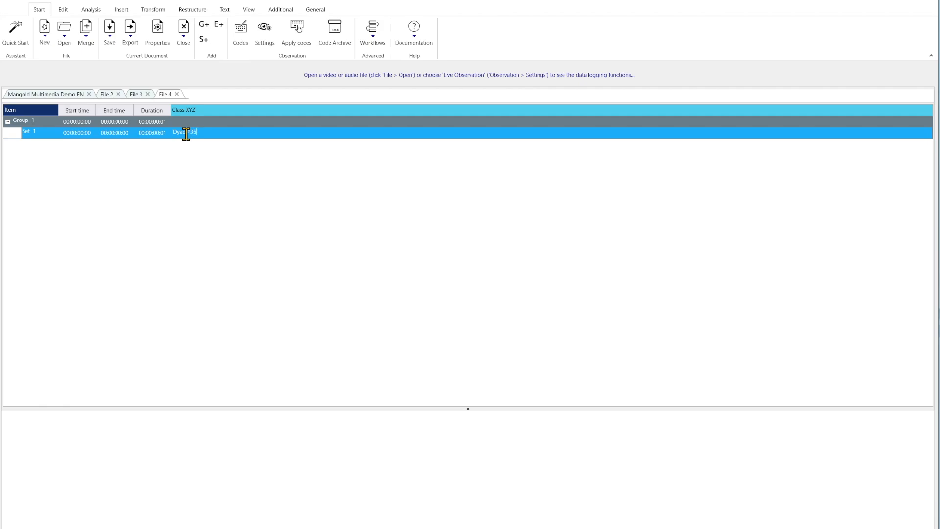
pyautogui.write('4')
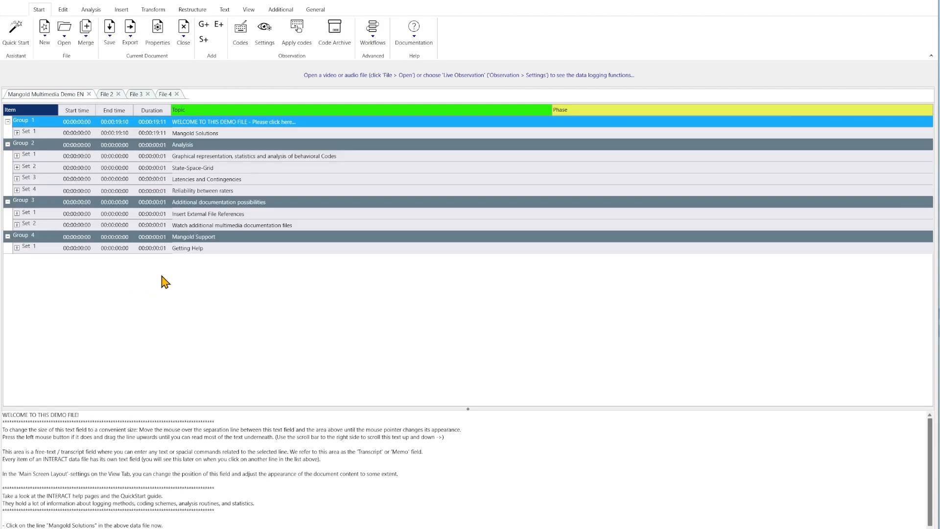
pyautogui.moveTo(233, 164)
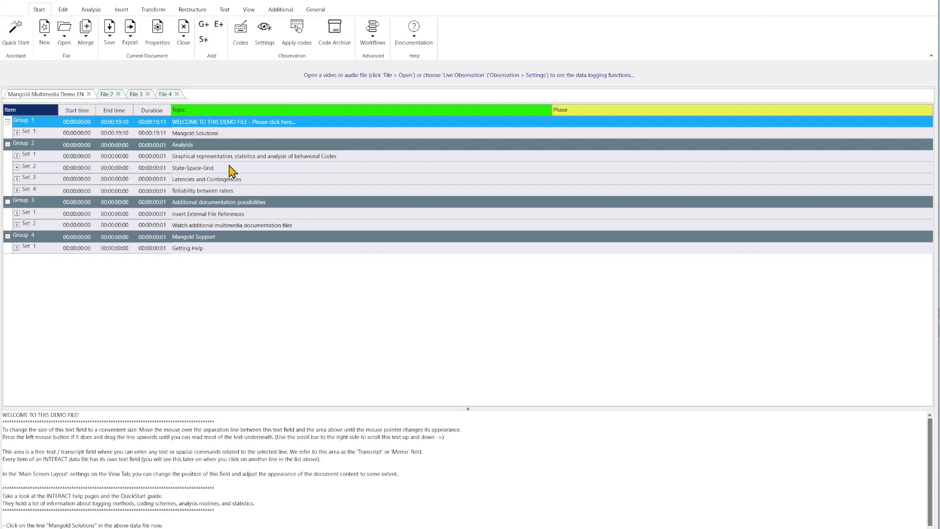
# Expand Group 1's Mangold Solutions set to reveal its five events
pyautogui.click(195, 133)
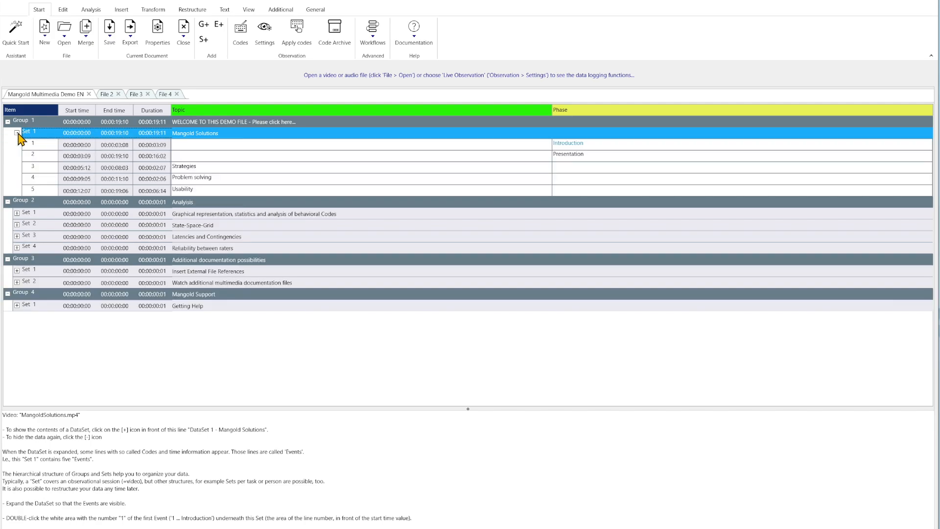
pyautogui.moveTo(49, 154)
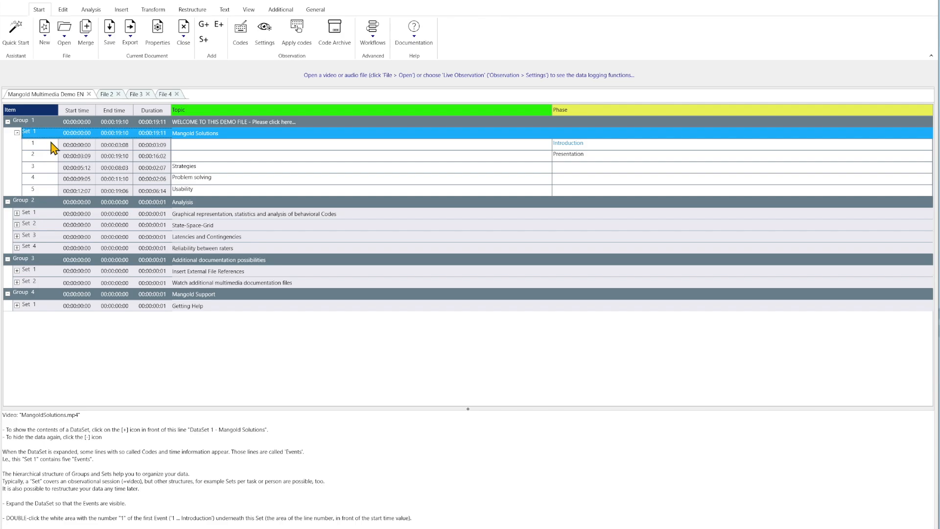
pyautogui.moveTo(41, 181)
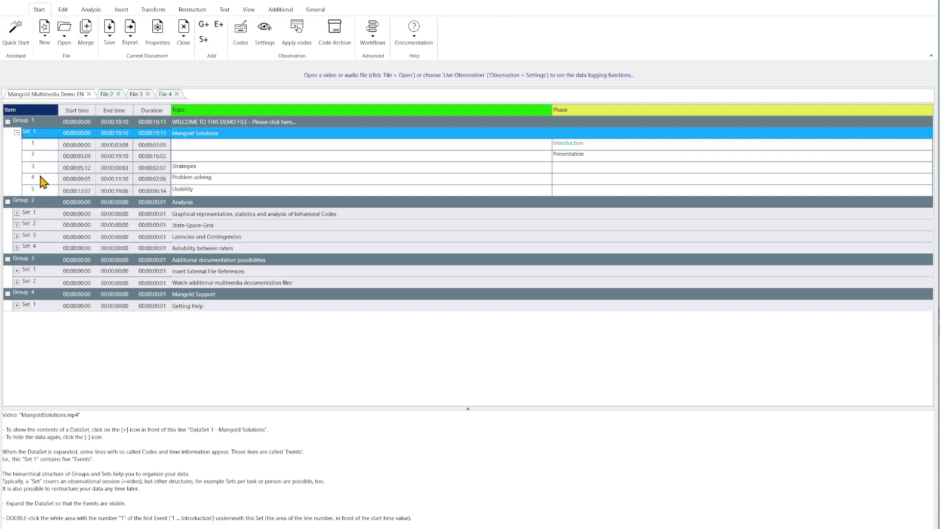
pyautogui.moveTo(163, 182)
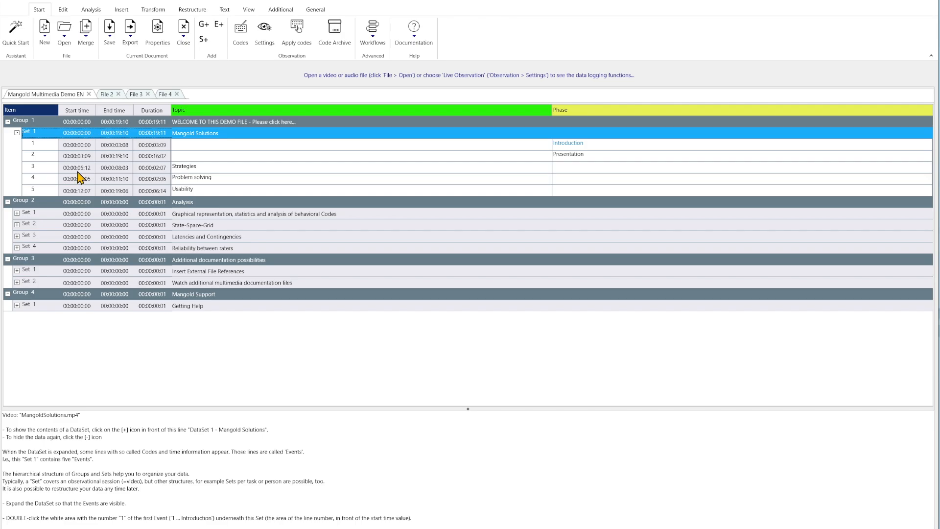
pyautogui.moveTo(163, 174)
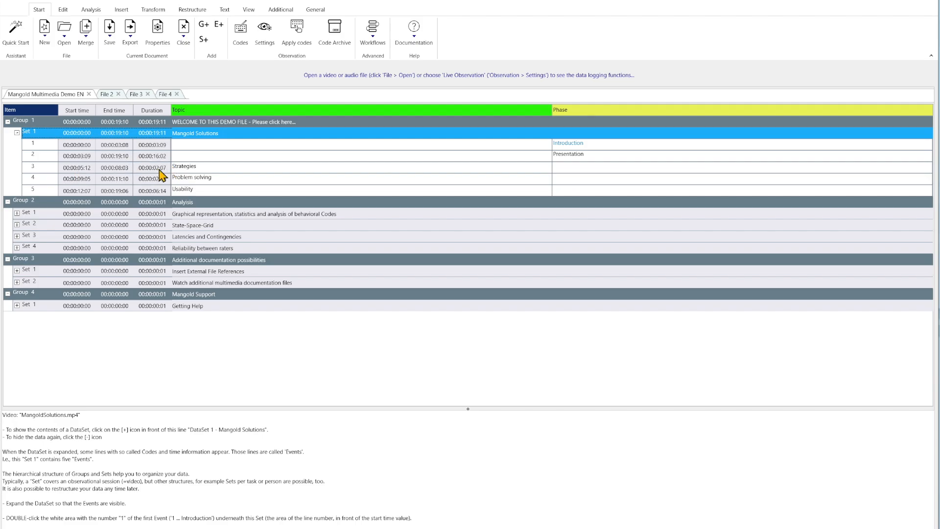
pyautogui.moveTo(166, 173)
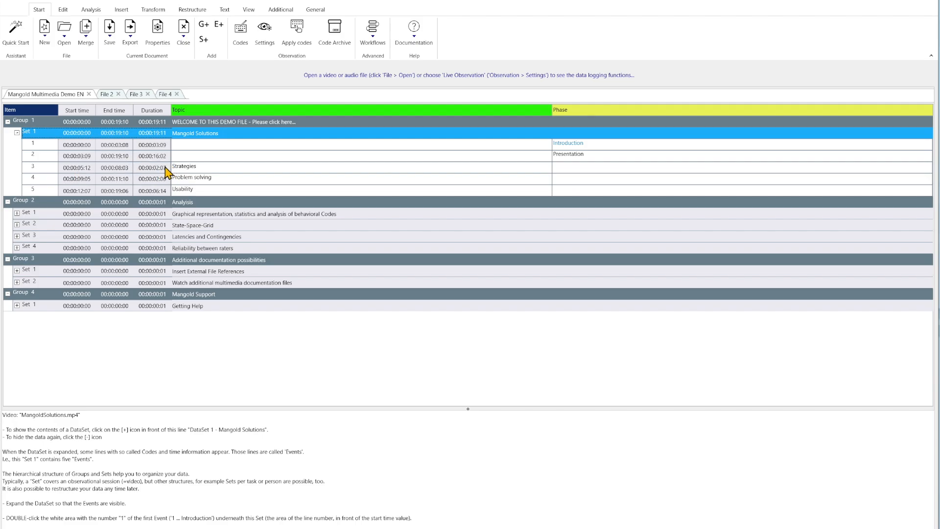
pyautogui.moveTo(249, 9)
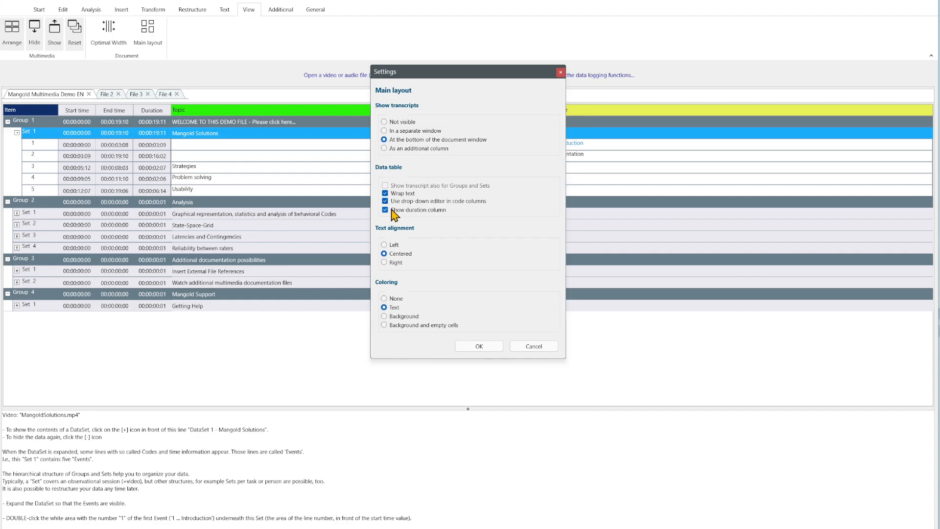
# Hide and restore the duration column in Main layout settings, then confirm
pyautogui.click(385, 209)
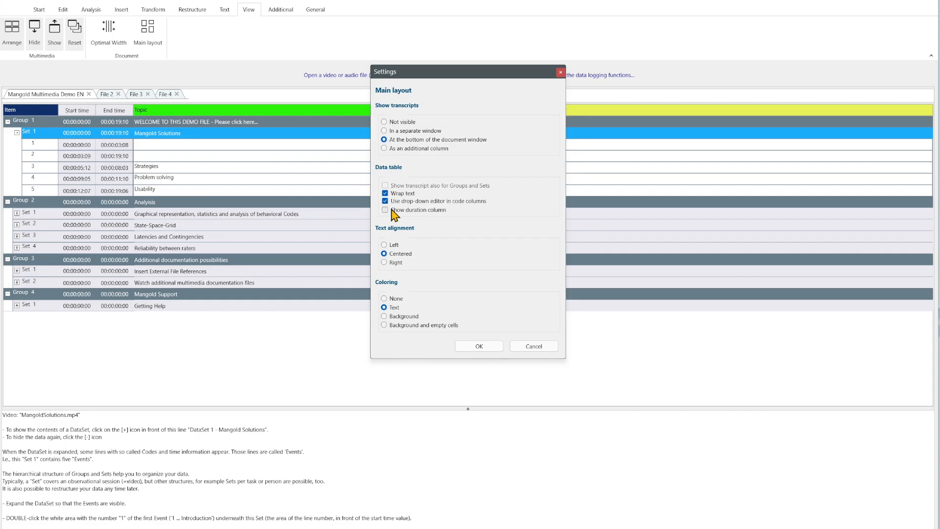
pyautogui.click(384, 211)
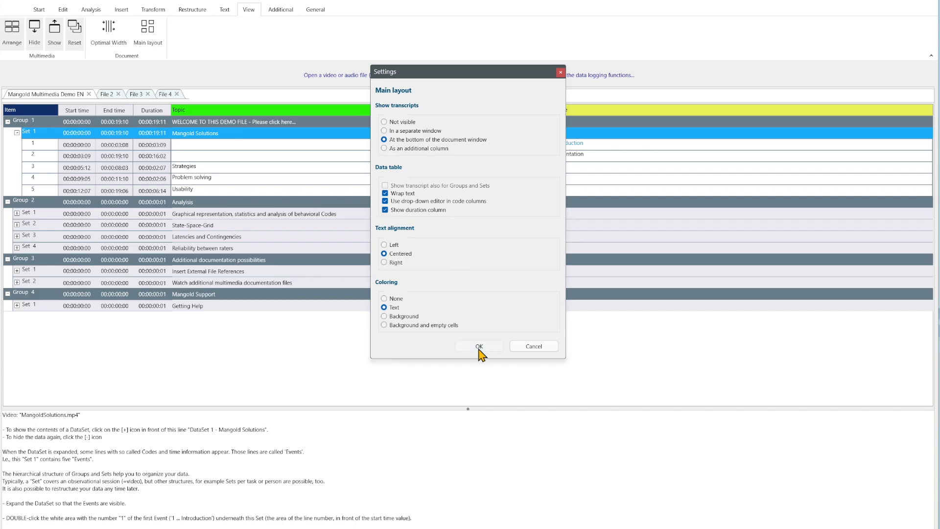
pyautogui.click(478, 347)
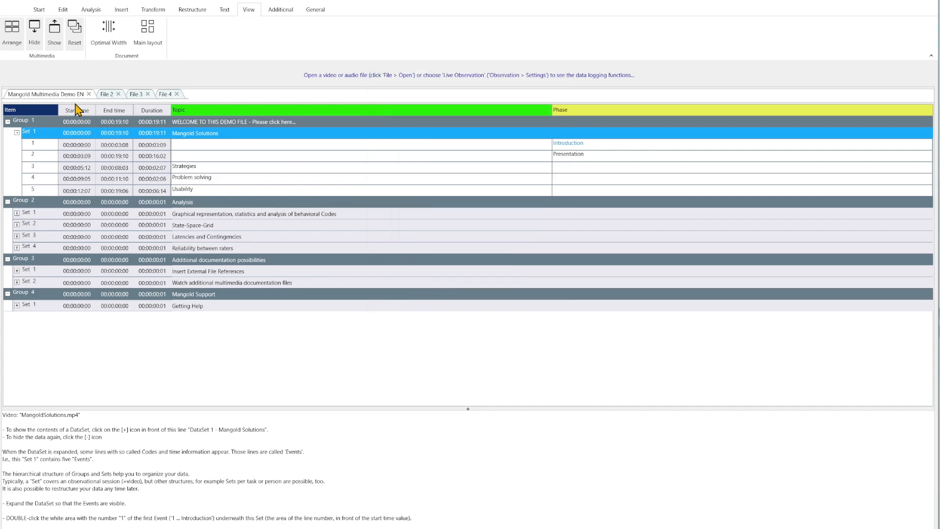
pyautogui.moveTo(226, 158)
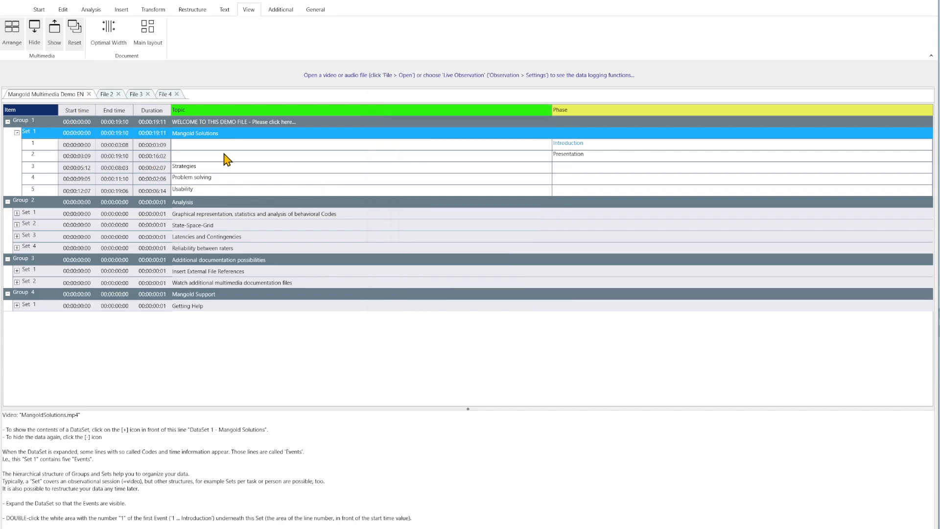
pyautogui.moveTo(193, 185)
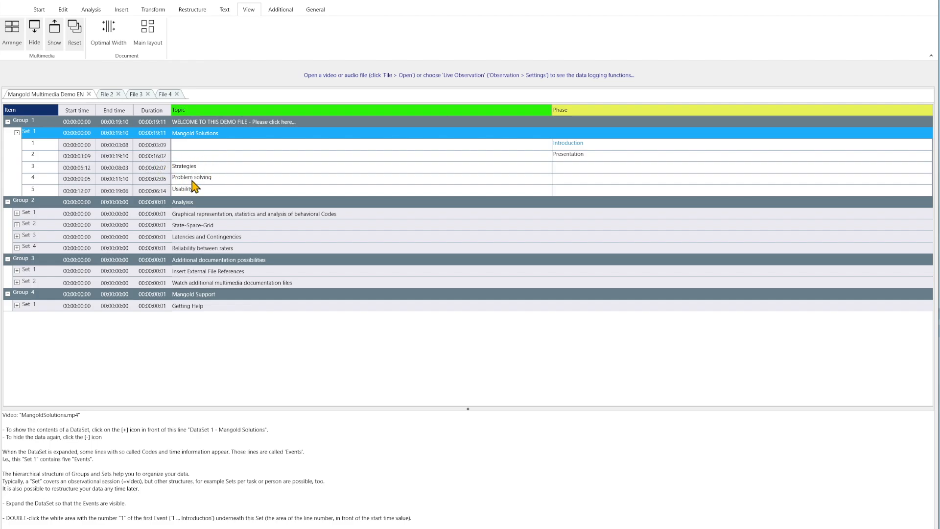
pyautogui.moveTo(182, 180)
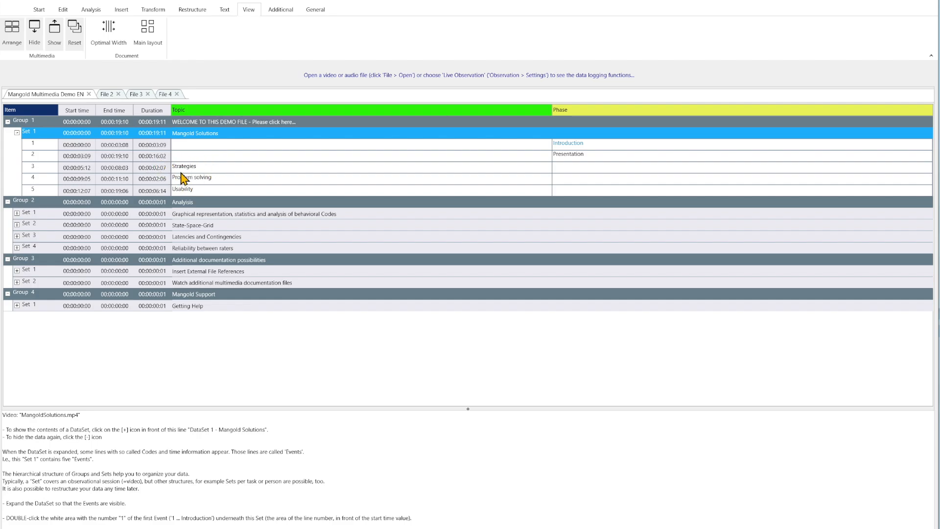
pyautogui.moveTo(111, 179)
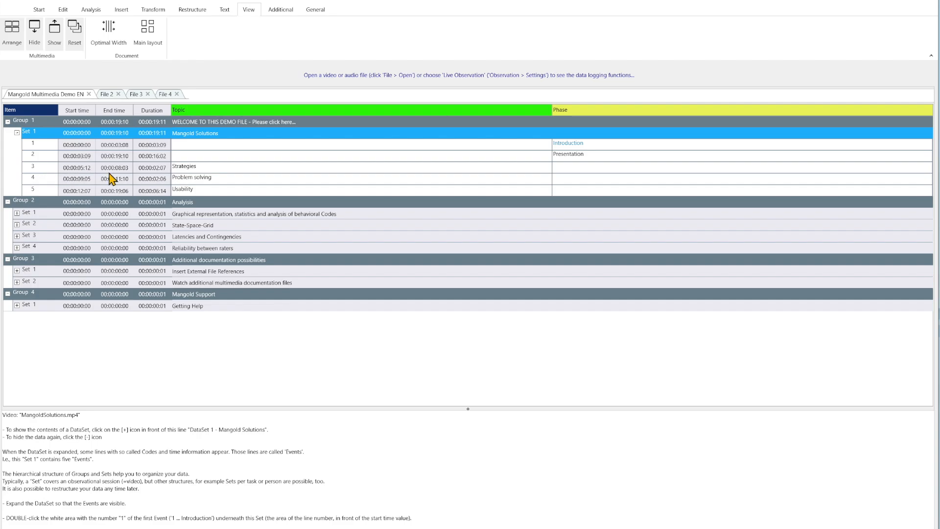
pyautogui.moveTo(193, 180)
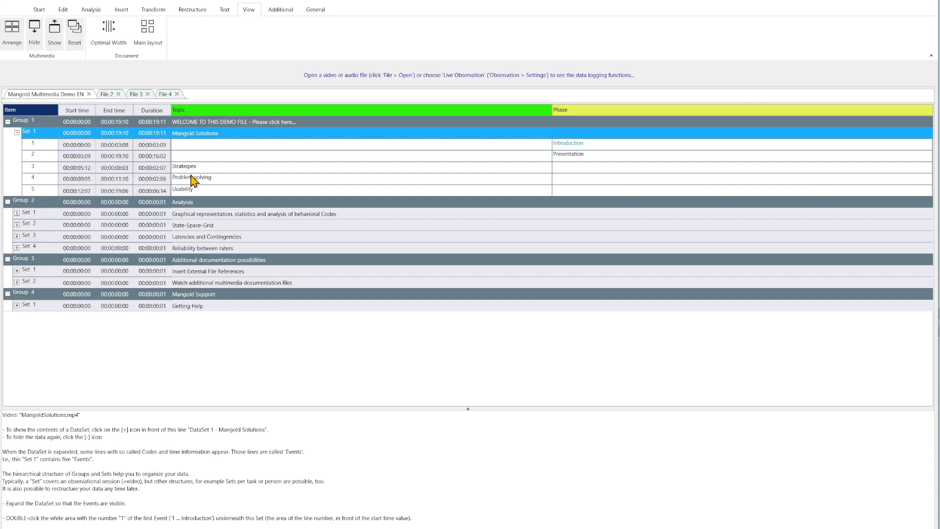
pyautogui.moveTo(93, 178)
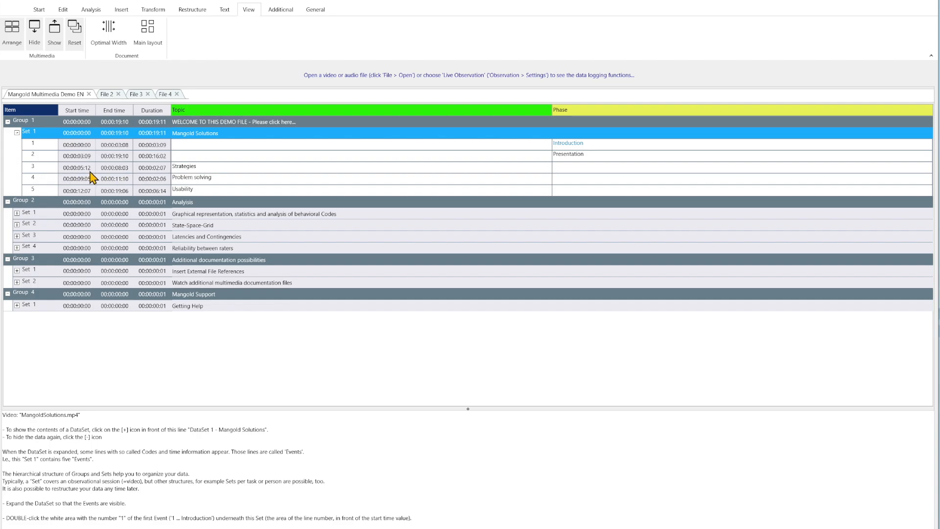
pyautogui.moveTo(127, 177)
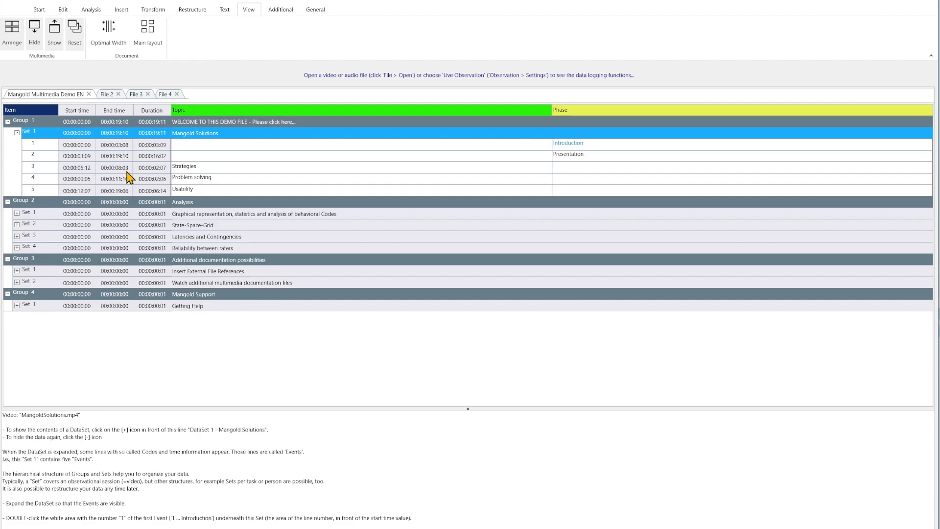
pyautogui.moveTo(193, 178)
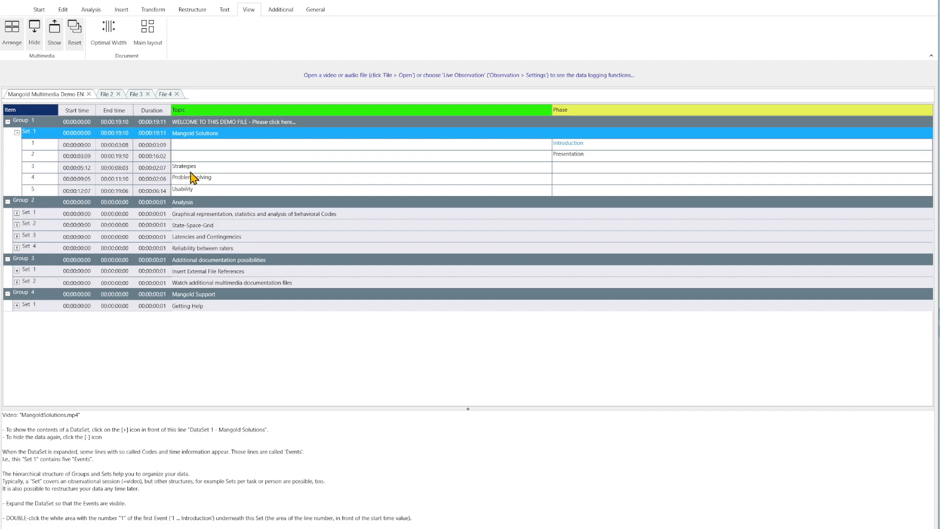
pyautogui.moveTo(157, 113)
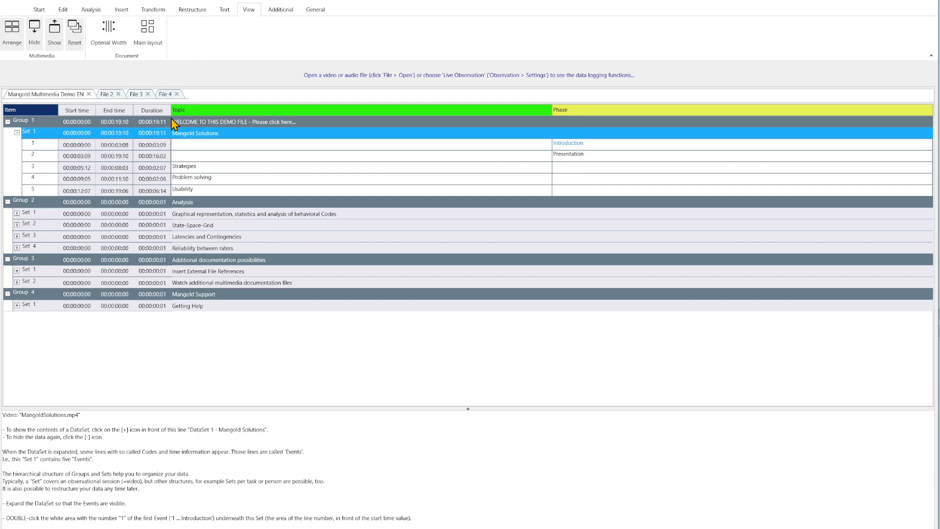
pyautogui.moveTo(190, 191)
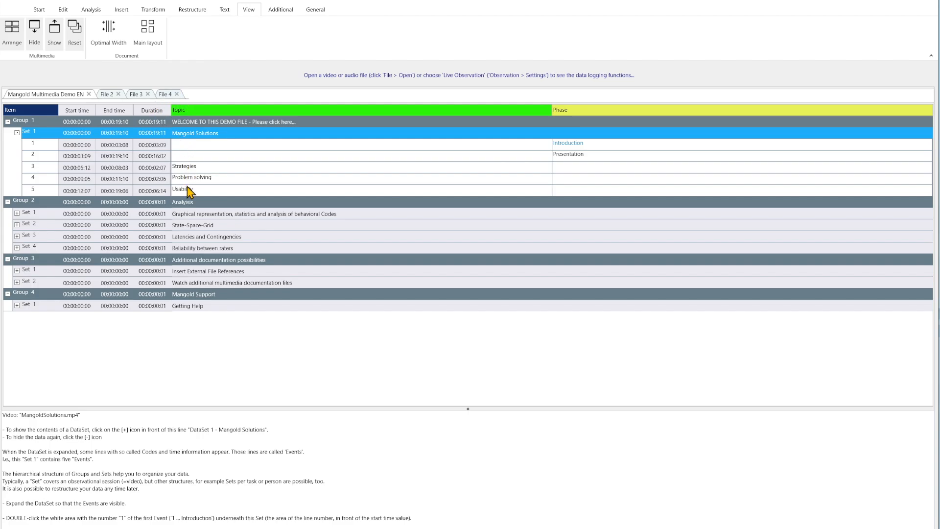
pyautogui.moveTo(474, 163)
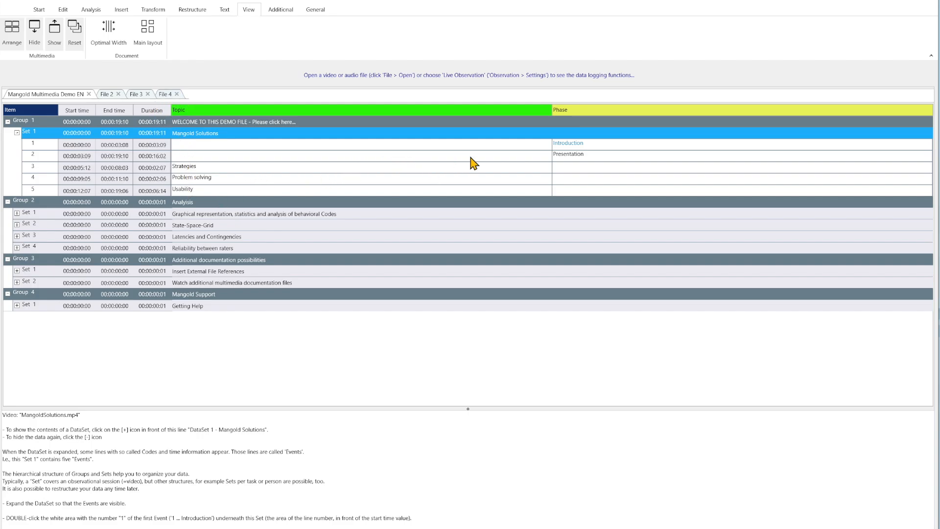
pyautogui.moveTo(294, 168)
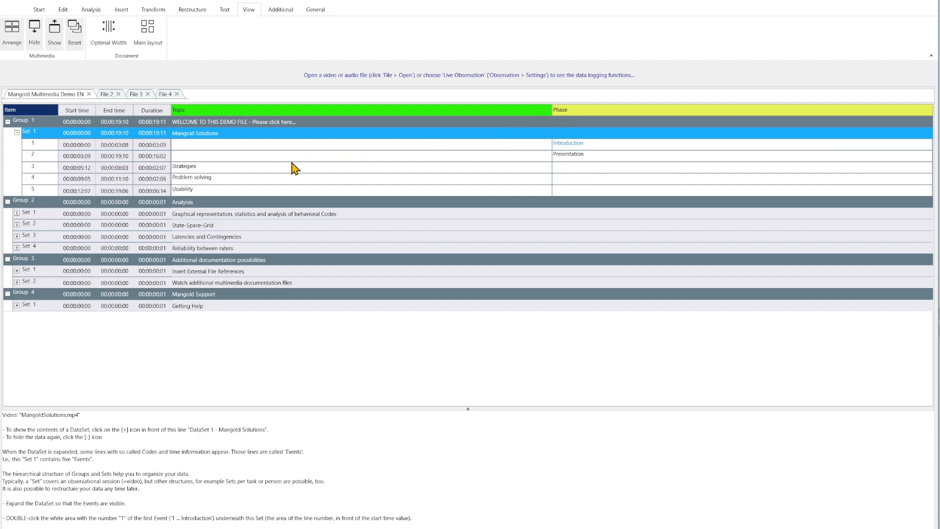
pyautogui.moveTo(234, 131)
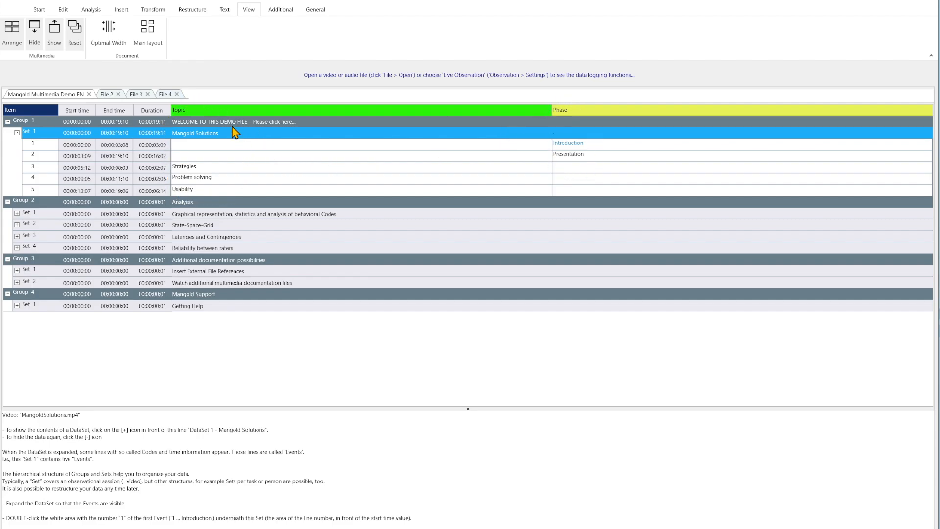
pyautogui.moveTo(551, 83)
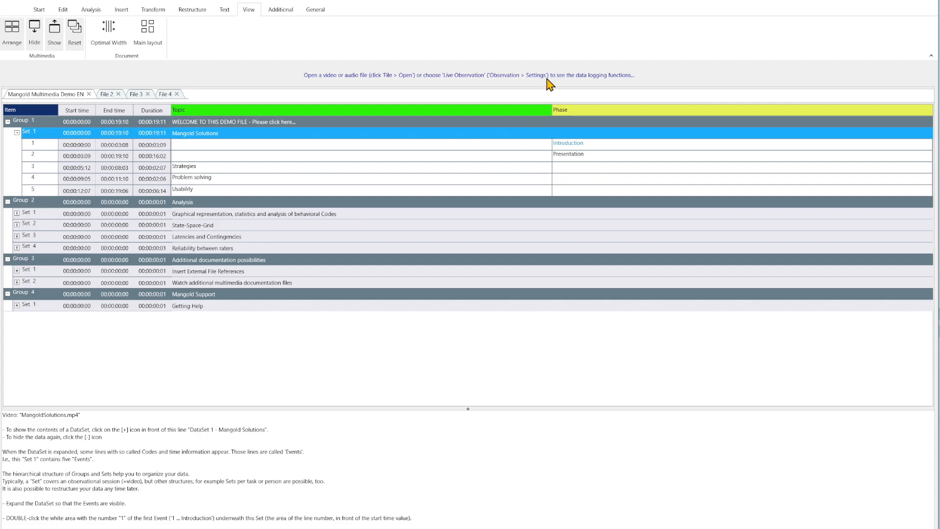
pyautogui.moveTo(252, 174)
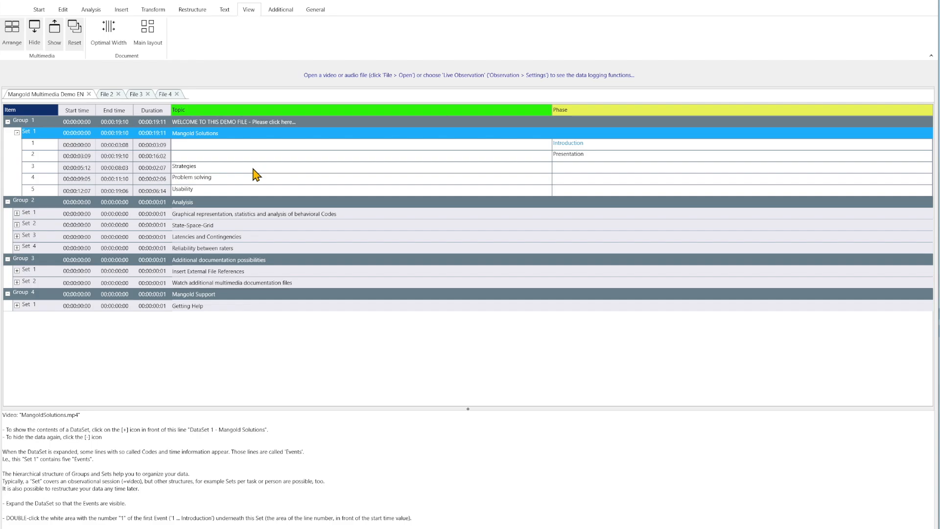
pyautogui.moveTo(651, 118)
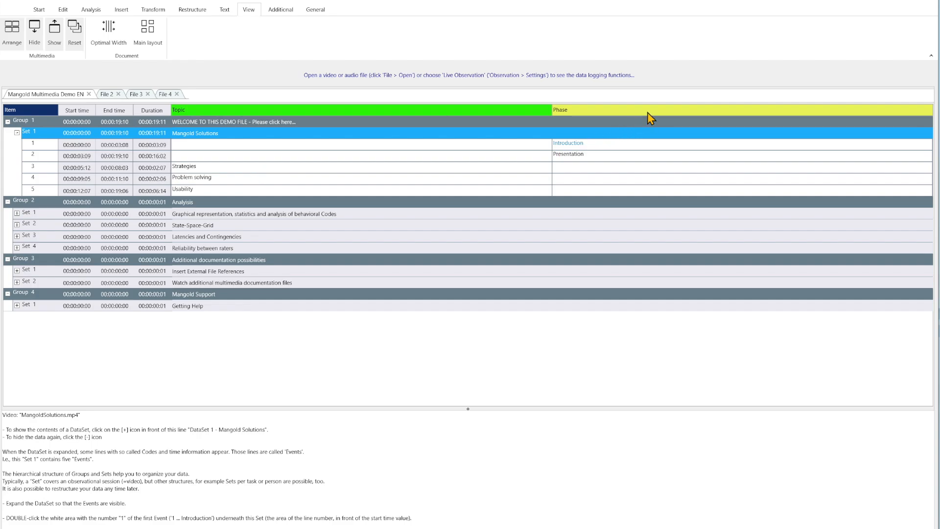
pyautogui.moveTo(670, 113)
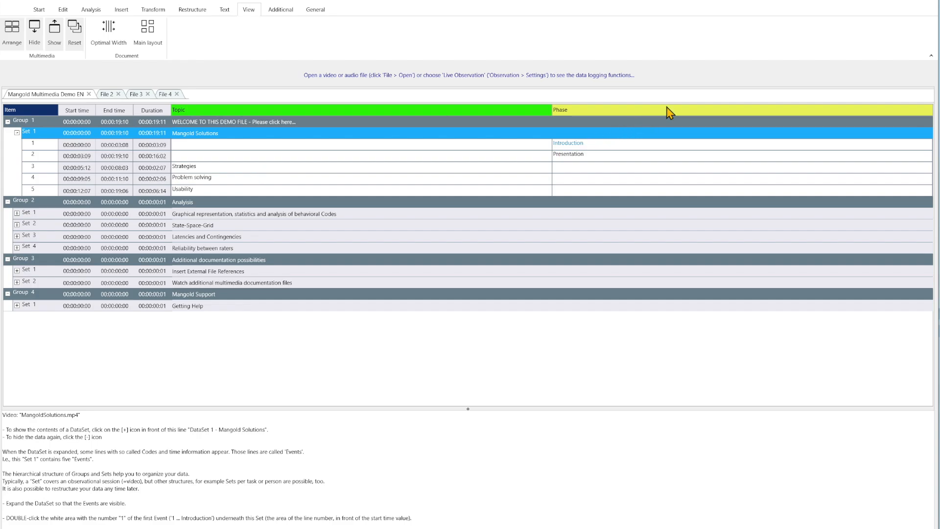
pyautogui.moveTo(685, 115)
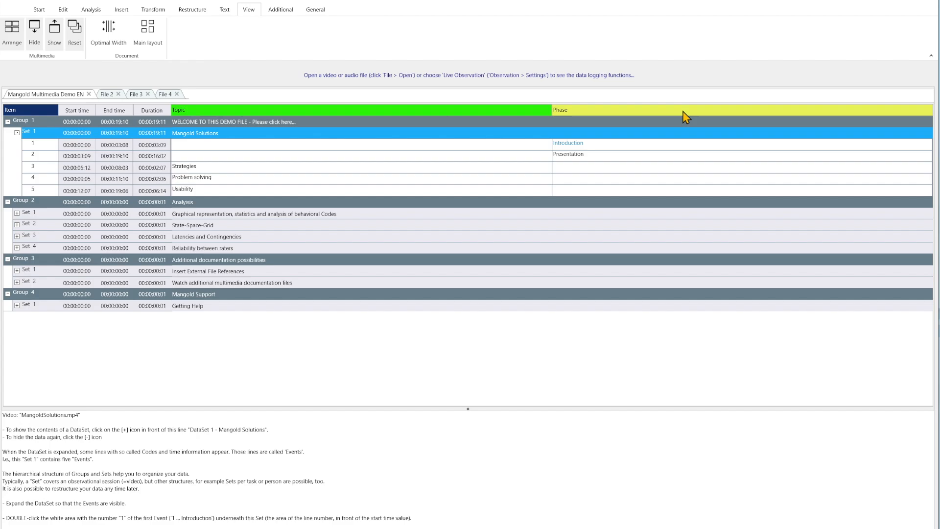
pyautogui.rightClick(687, 114)
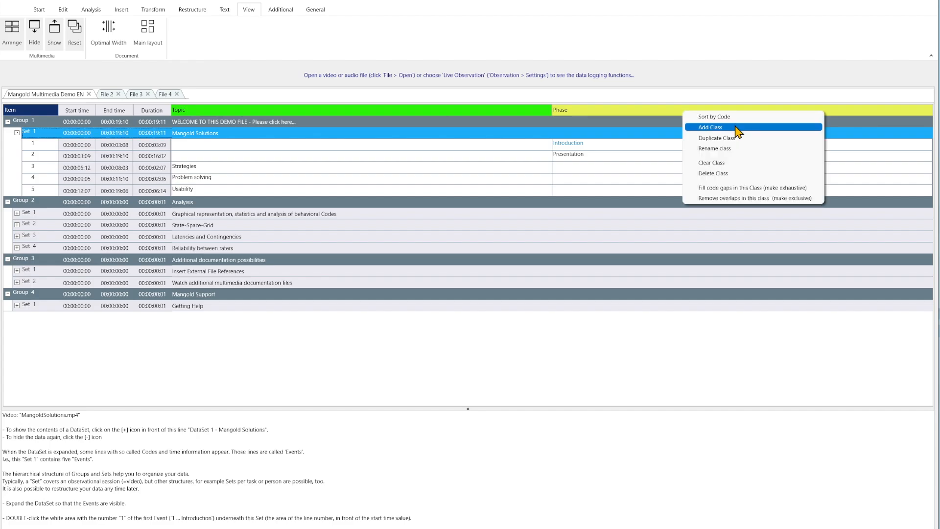
pyautogui.click(711, 127)
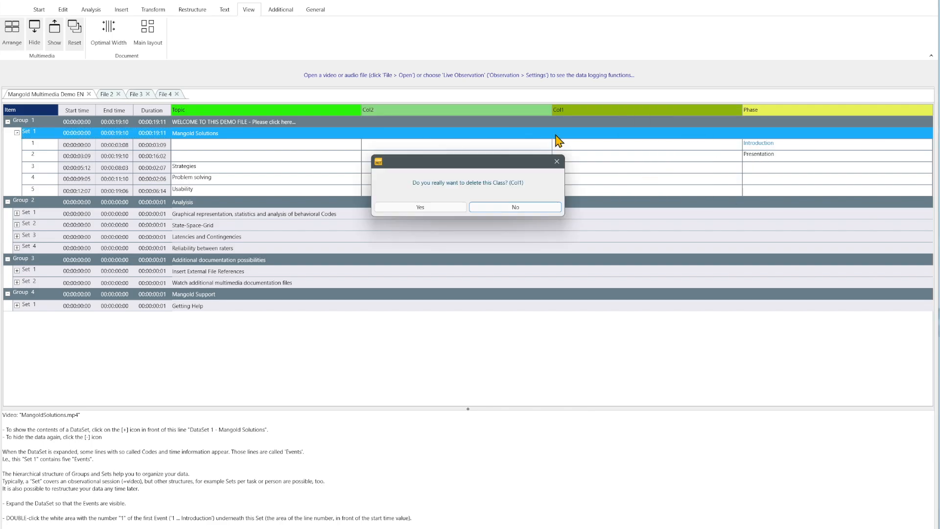
pyautogui.click(420, 207)
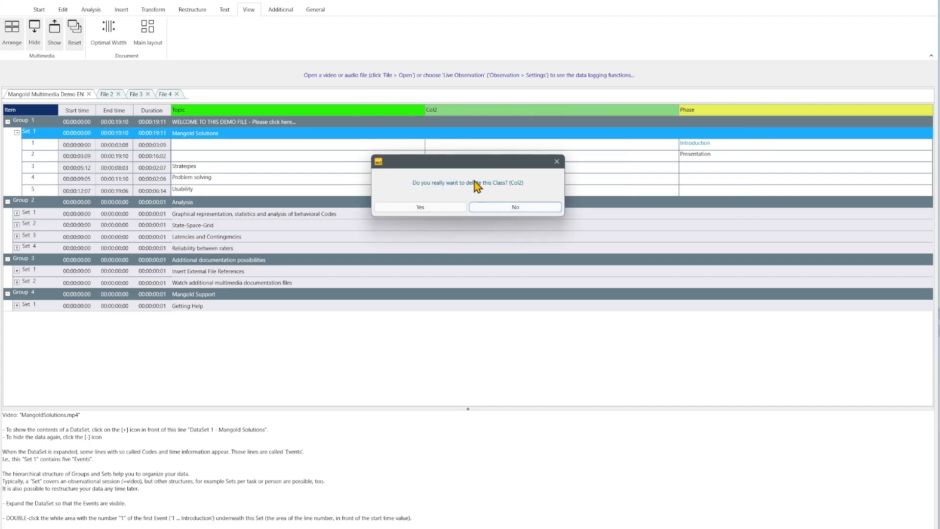
pyautogui.click(420, 206)
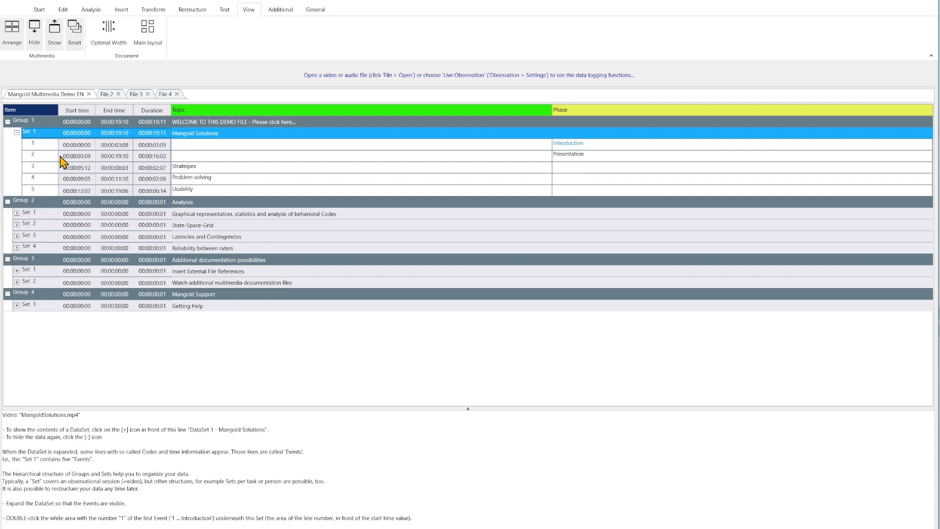
pyautogui.moveTo(134, 423)
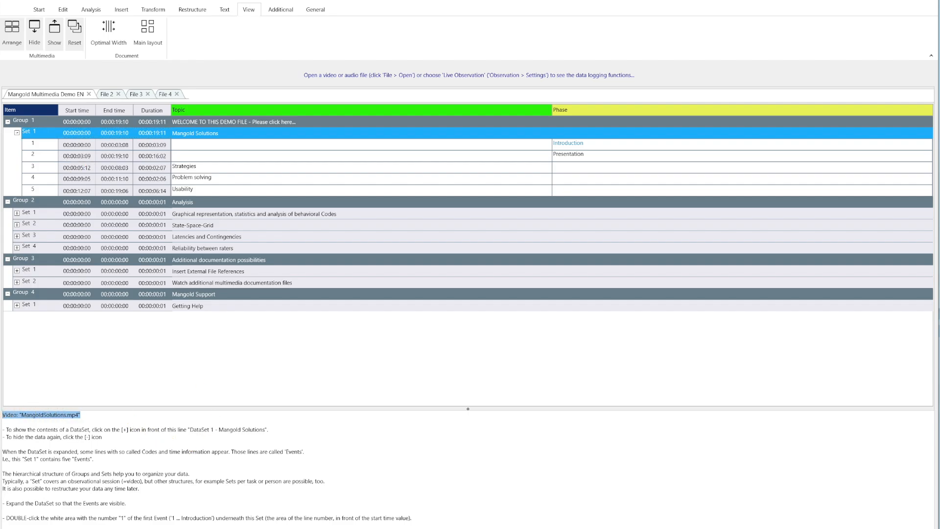
pyautogui.moveTo(143, 420)
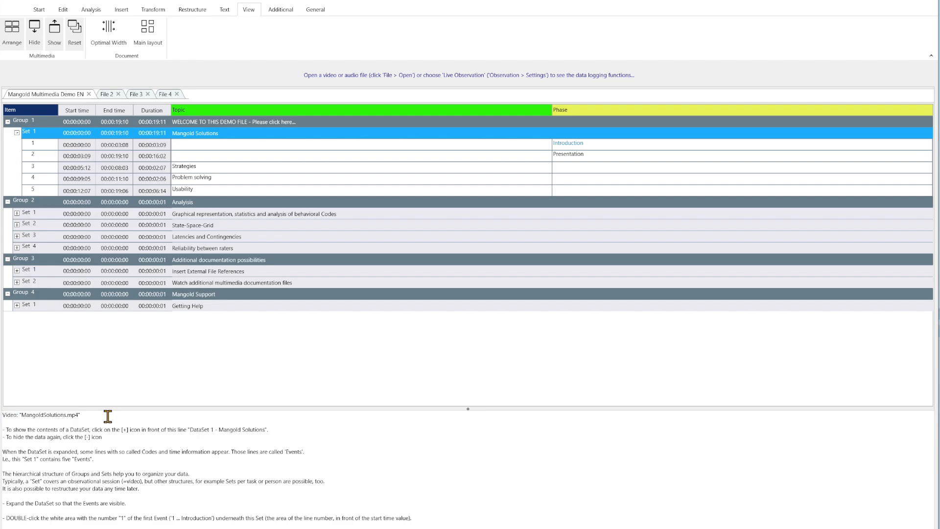
pyautogui.moveTo(102, 388)
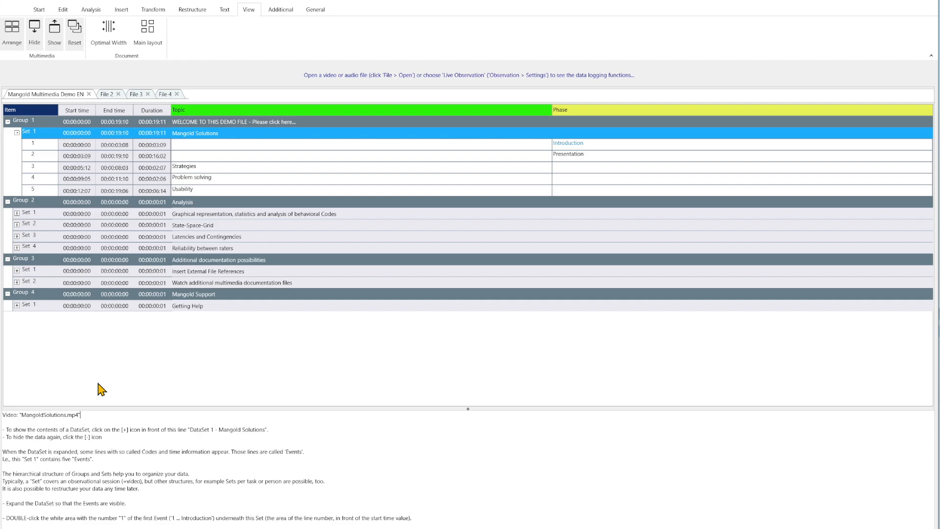
pyautogui.moveTo(82, 182)
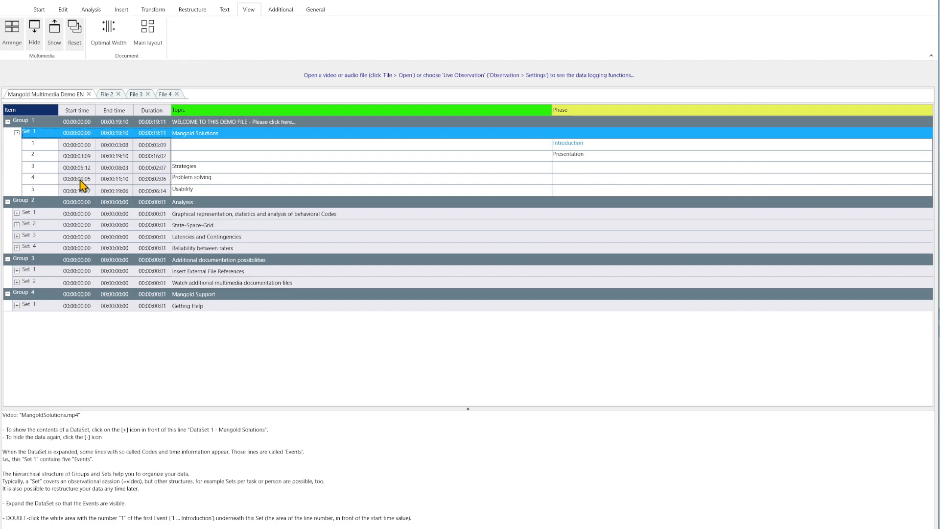
# Open the Problem solving event in the video, then play Usability to 00:00:19:06
pyautogui.doubleClick(32, 178)
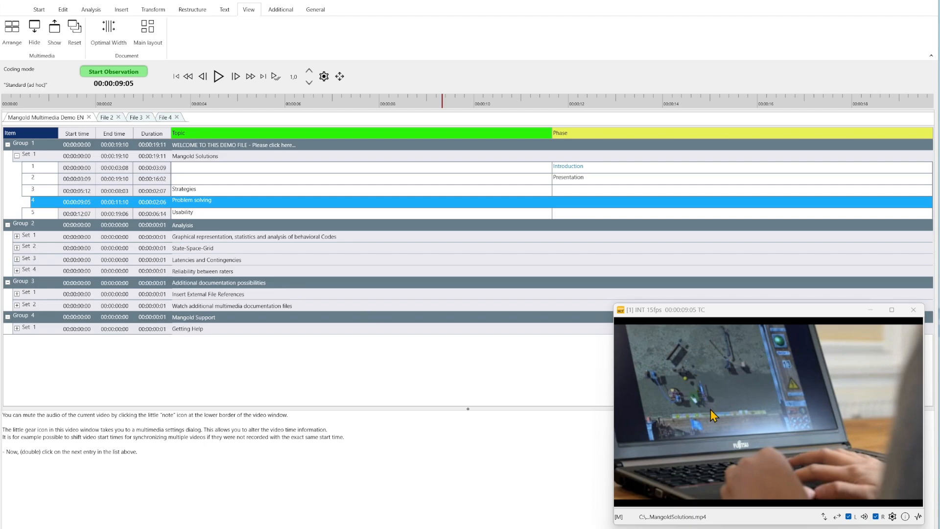
pyautogui.moveTo(77, 221)
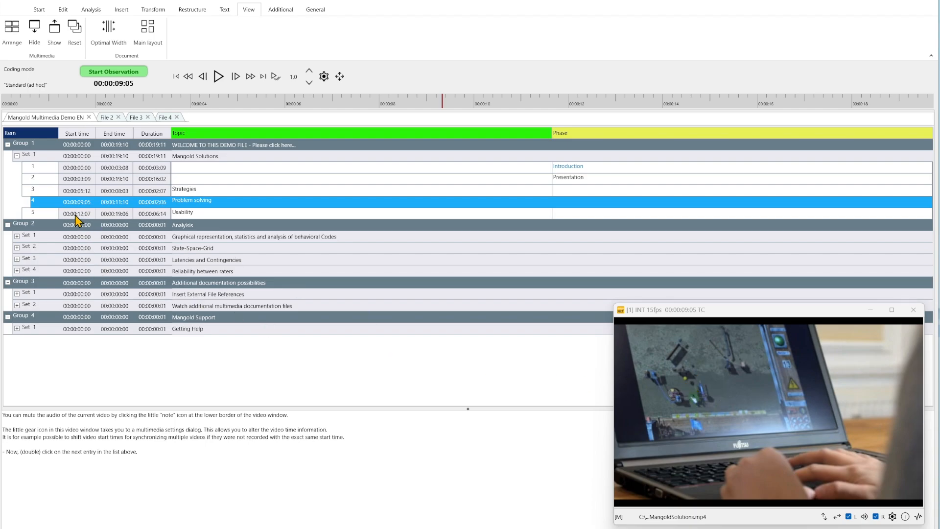
pyautogui.moveTo(259, 54)
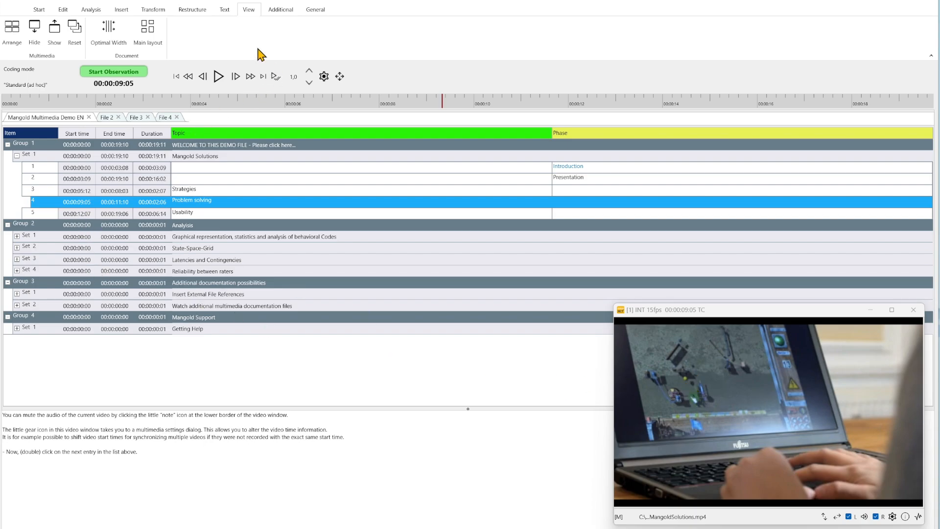
pyautogui.moveTo(248, 96)
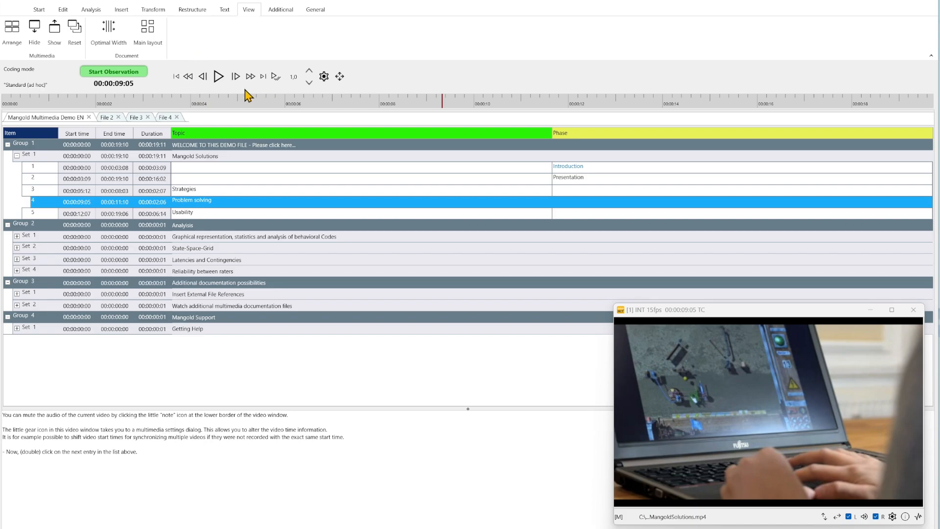
pyautogui.moveTo(78, 218)
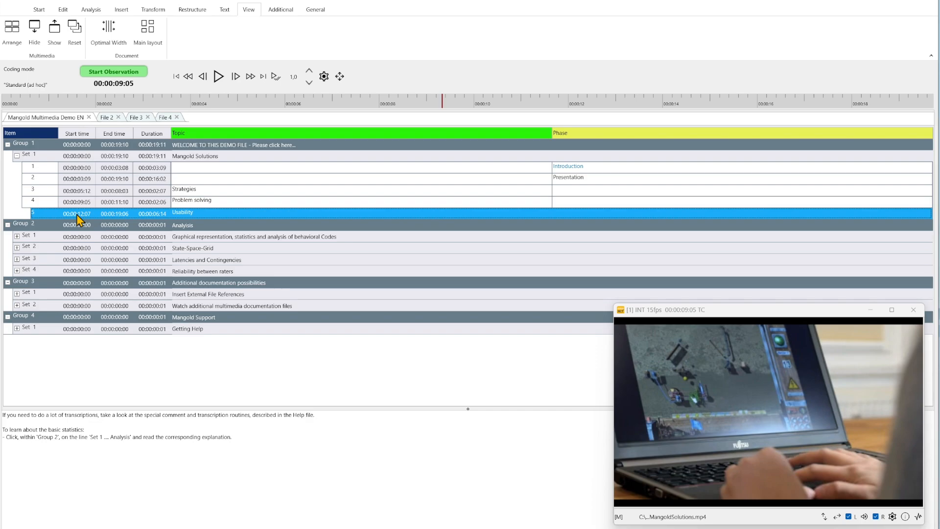
pyautogui.click(219, 77)
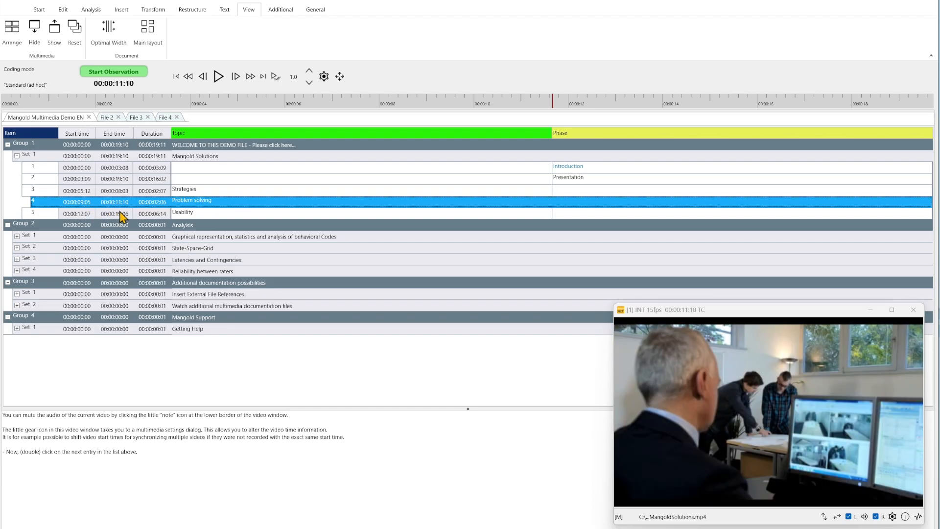
pyautogui.click(219, 77)
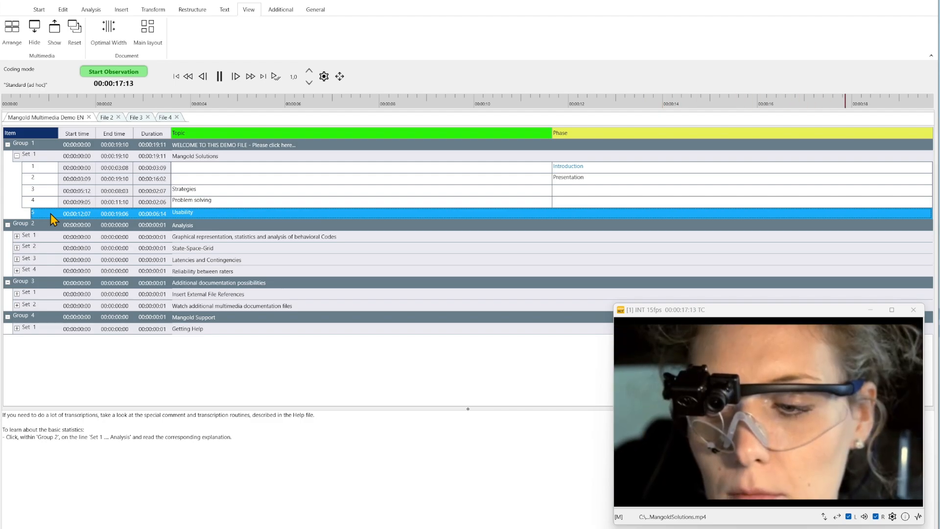
pyautogui.click(219, 76)
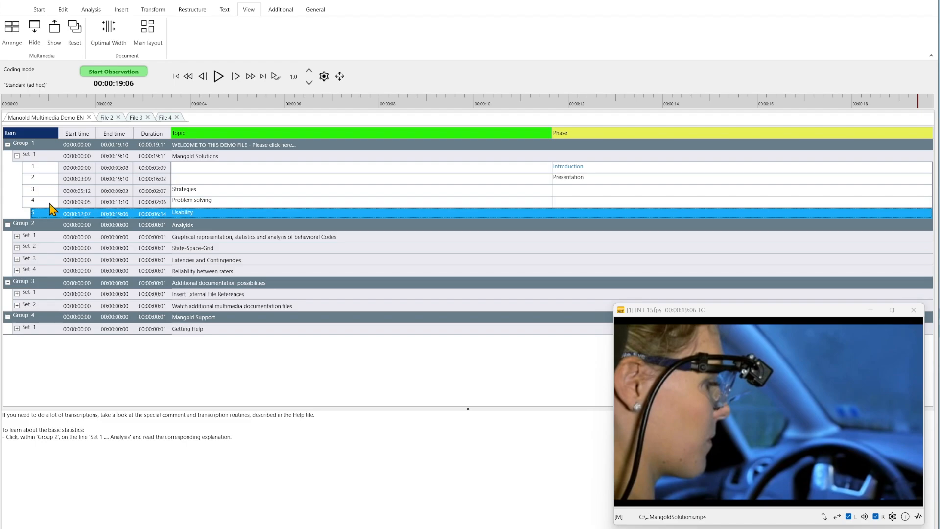
pyautogui.moveTo(282, 208)
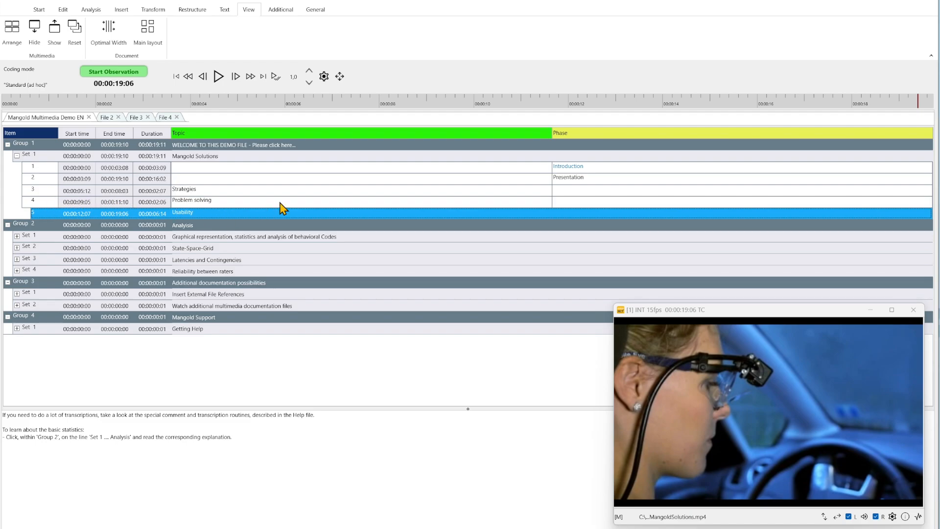
pyautogui.moveTo(176, 91)
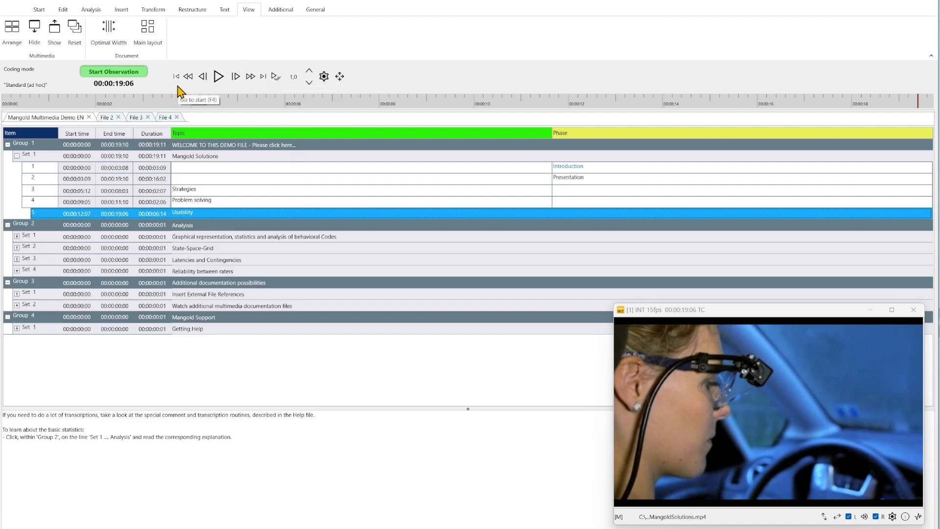
pyautogui.moveTo(198, 94)
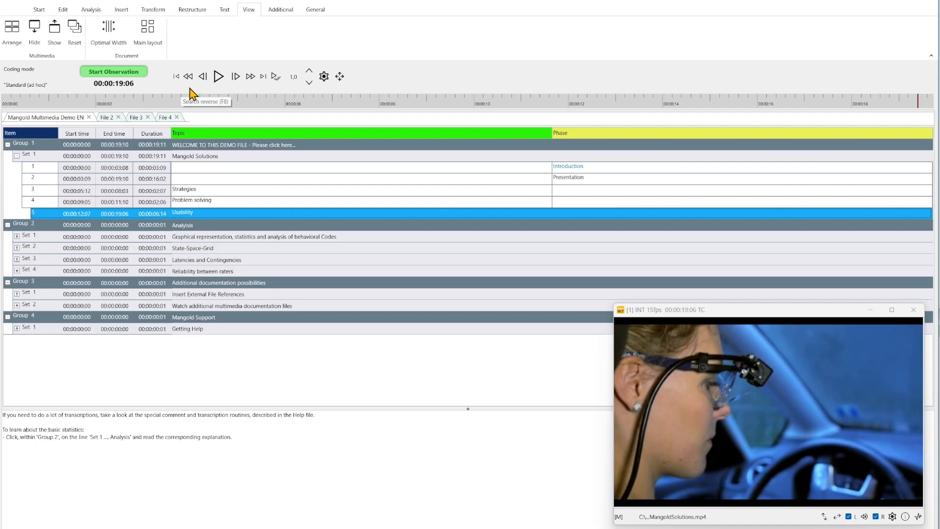
pyautogui.moveTo(239, 101)
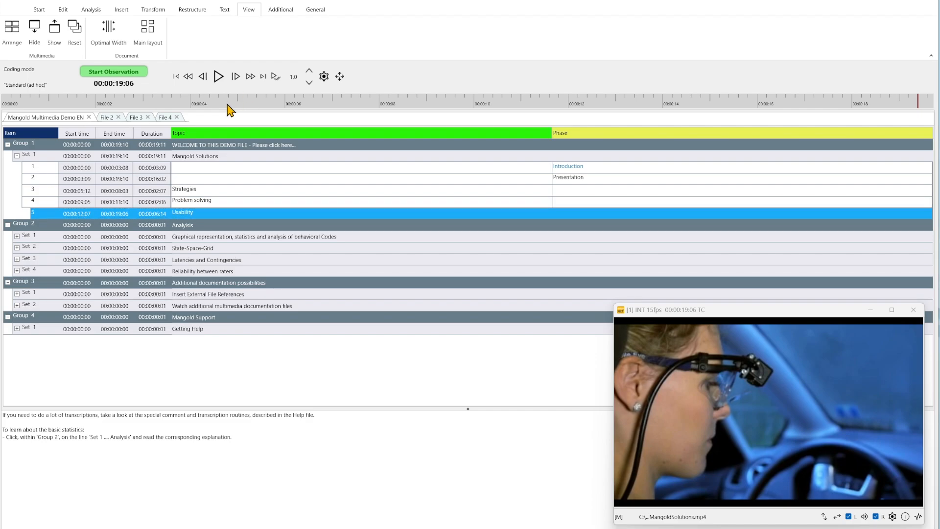
pyautogui.moveTo(142, 214)
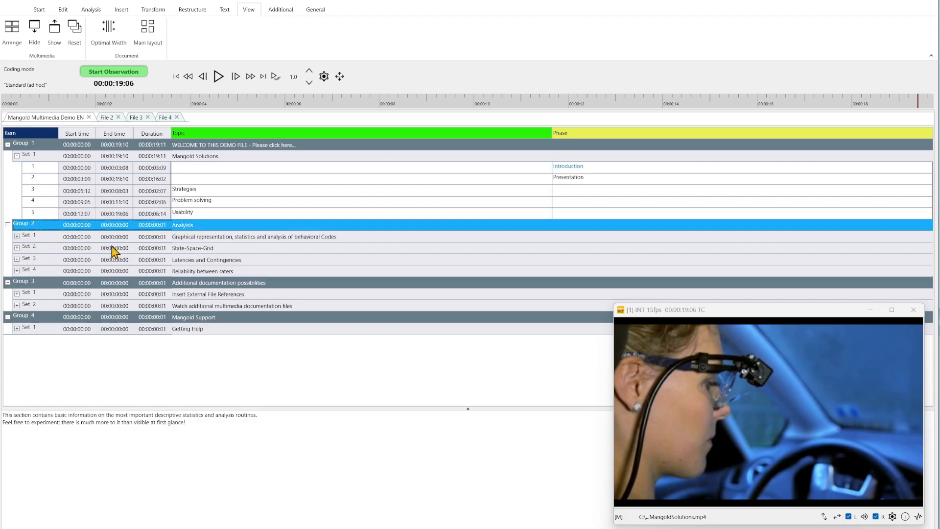
# View Set 1's explanation, expand and collapse State-Space-Grid, then show Timeline Chart instructions
pyautogui.click(17, 235)
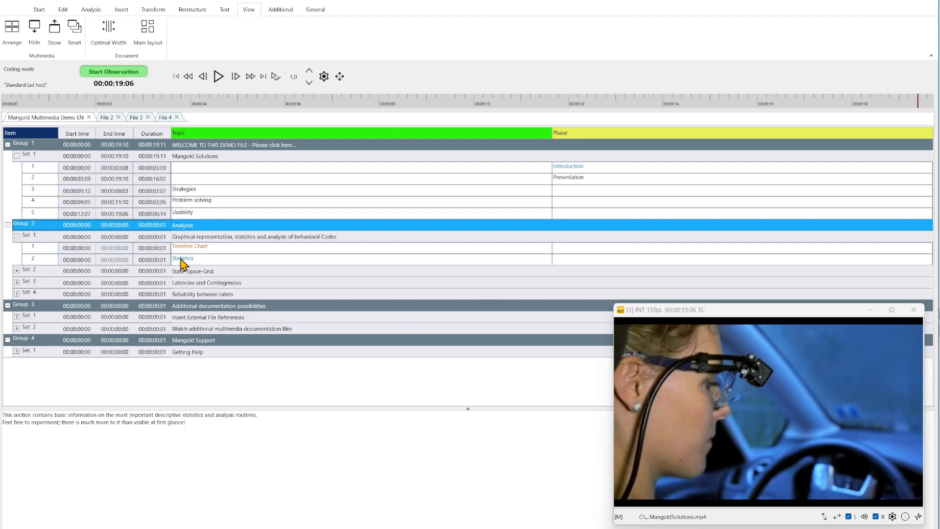
pyautogui.click(17, 271)
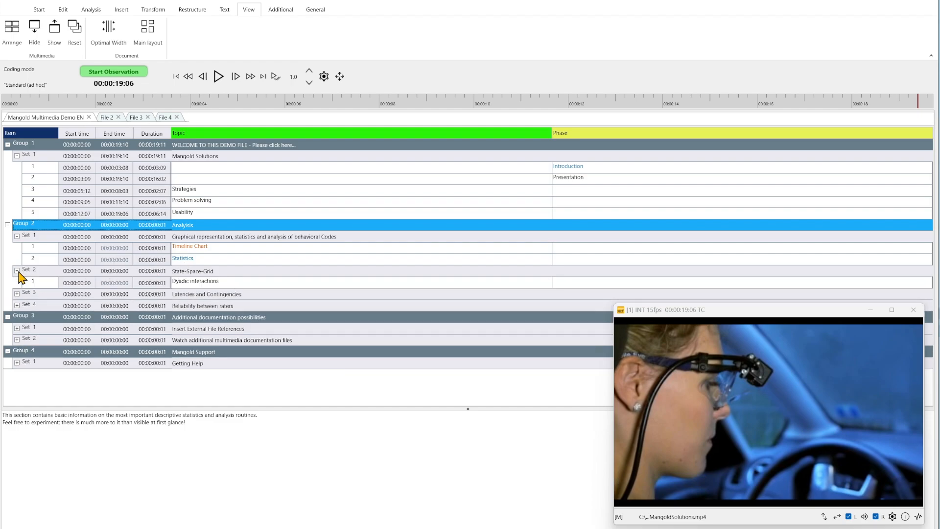
pyautogui.click(16, 270)
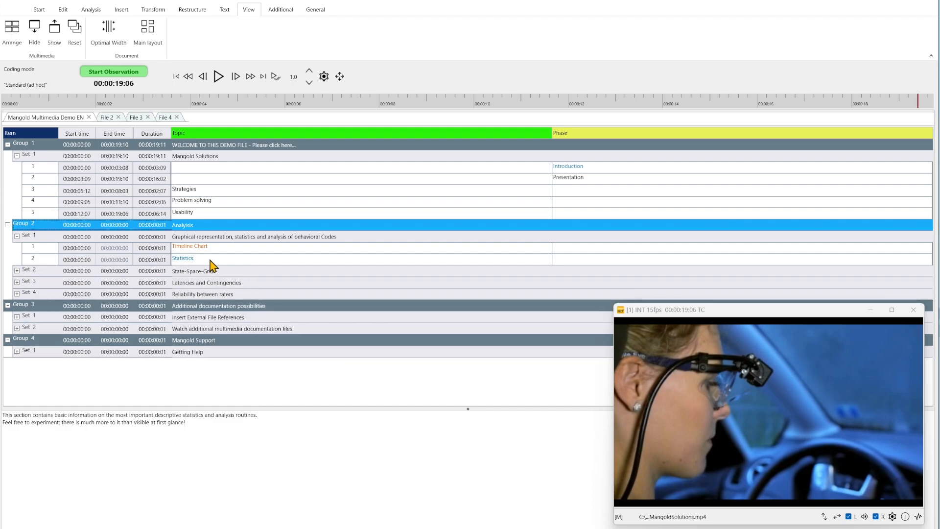
pyautogui.moveTo(211, 261)
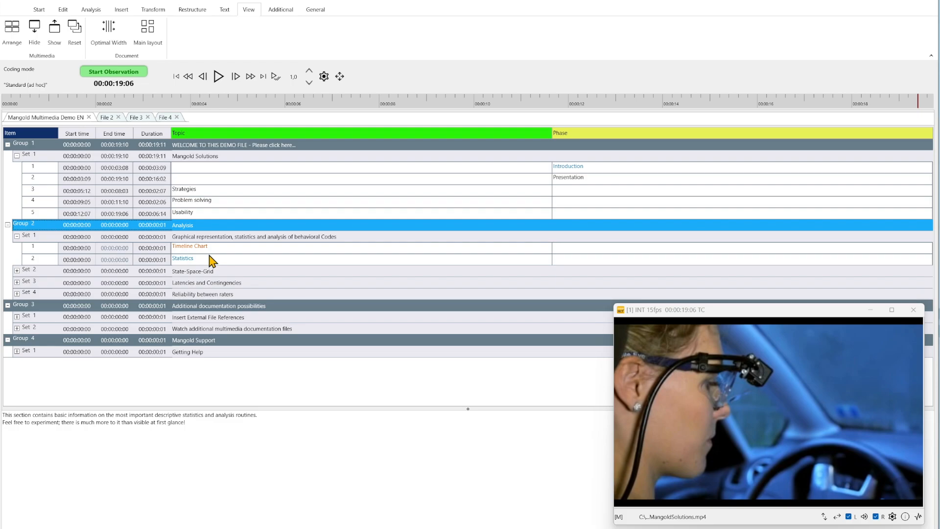
pyautogui.moveTo(212, 254)
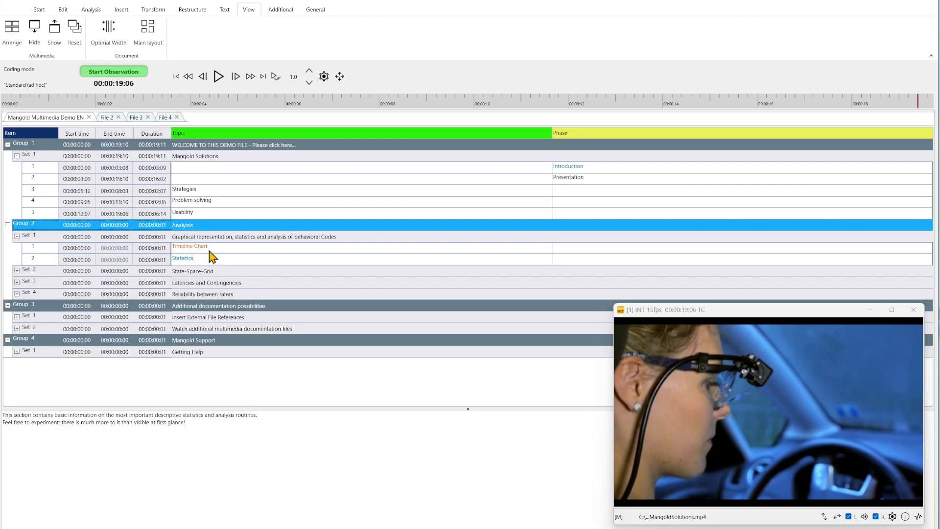
pyautogui.click(190, 246)
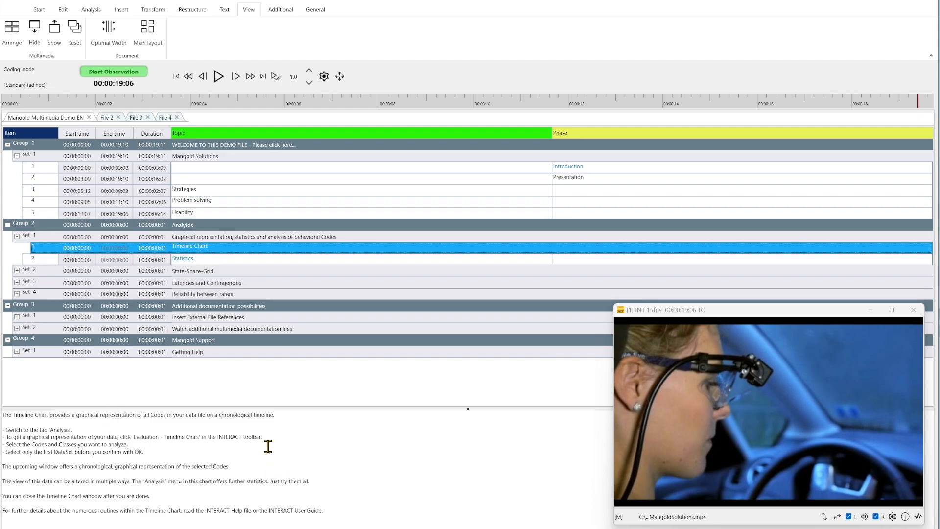
pyautogui.moveTo(106, 418)
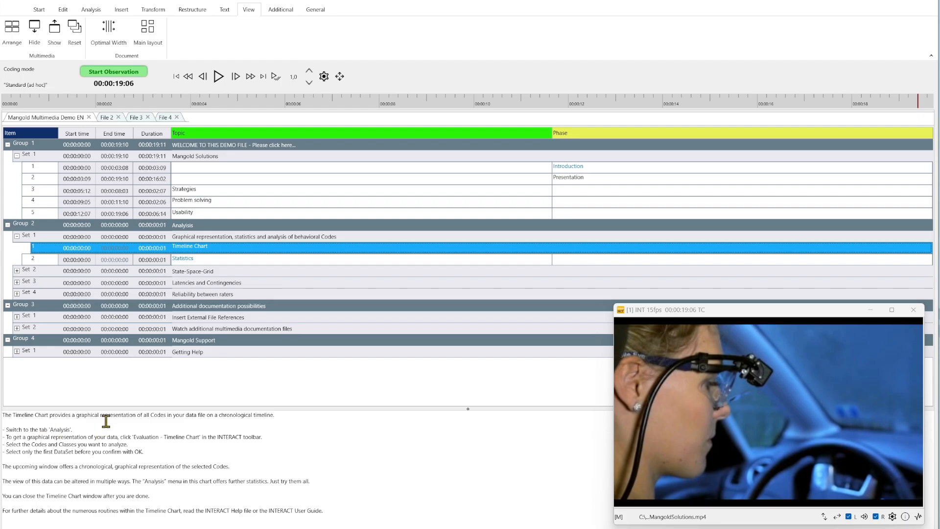
pyautogui.moveTo(96, 11)
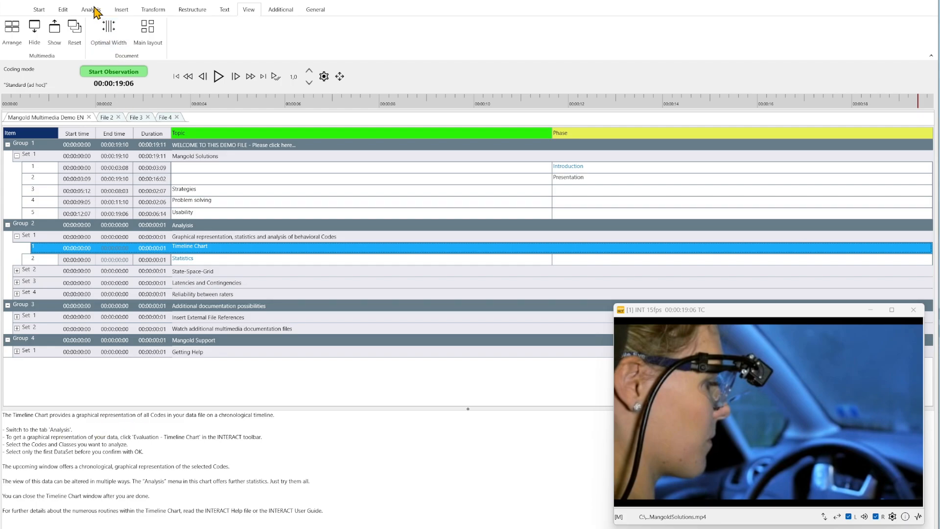
# Draw a Timeline Chart of all codes for the Mangold Solutions DataSet only
pyautogui.click(90, 9)
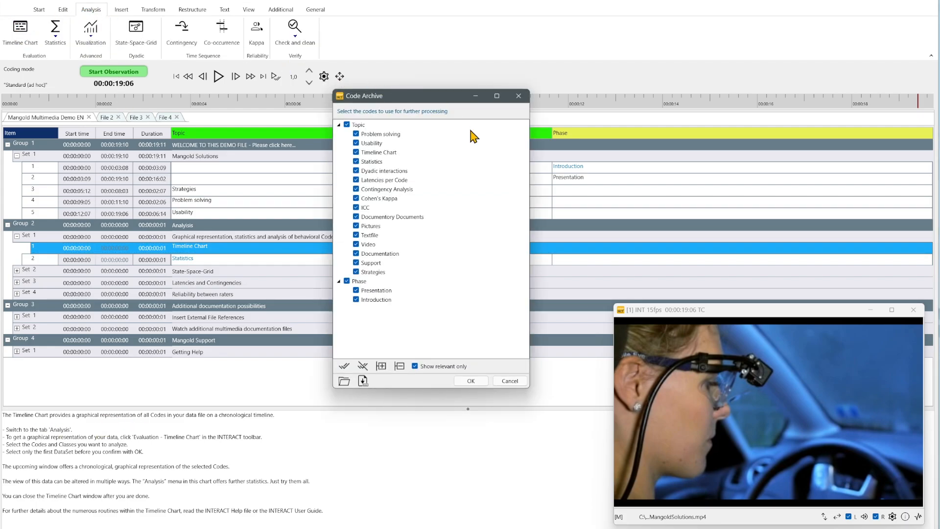
pyautogui.moveTo(472, 381)
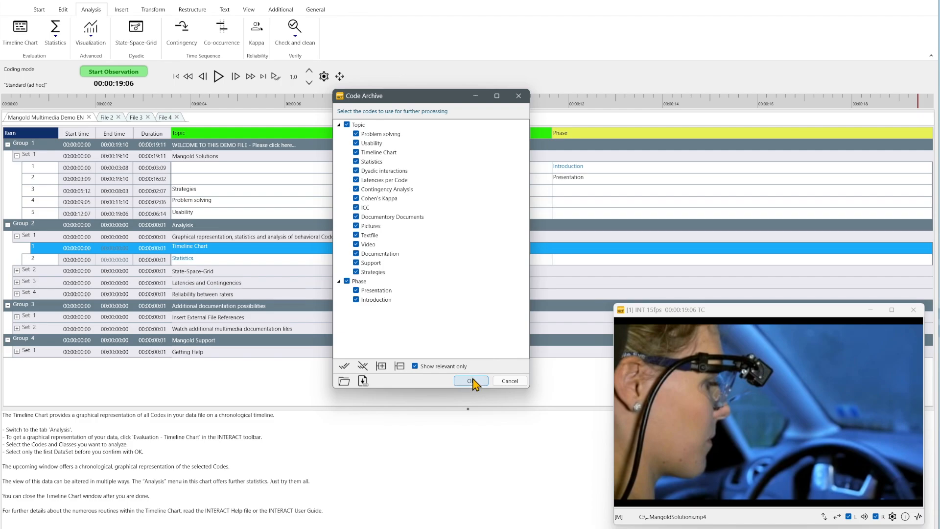
pyautogui.click(470, 380)
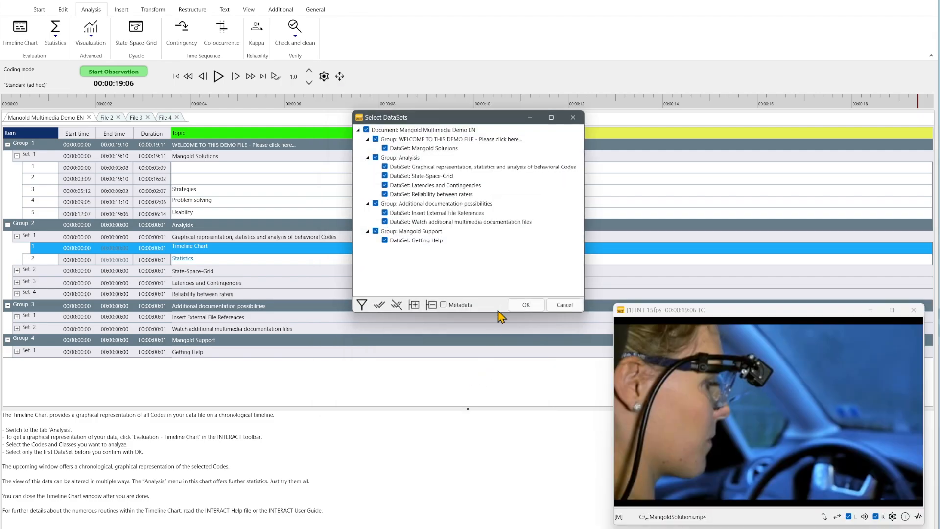
pyautogui.moveTo(384, 303)
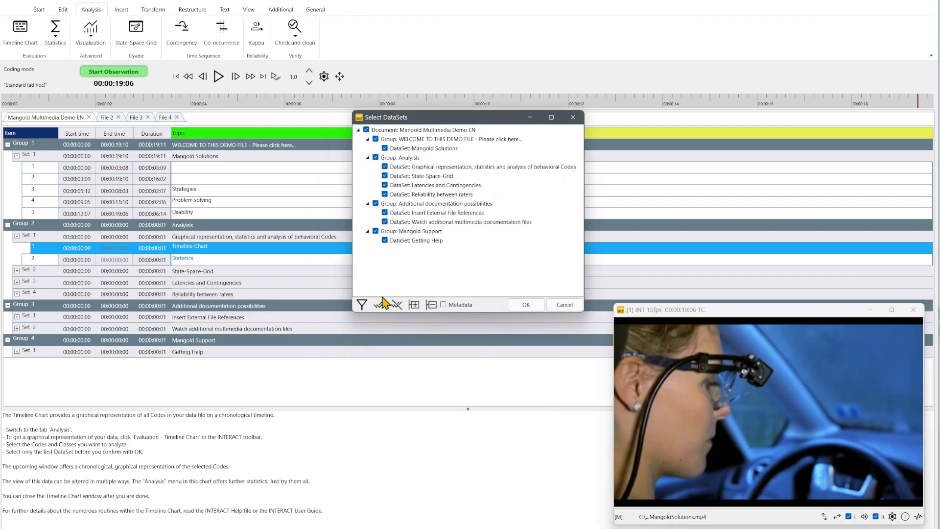
pyautogui.click(396, 304)
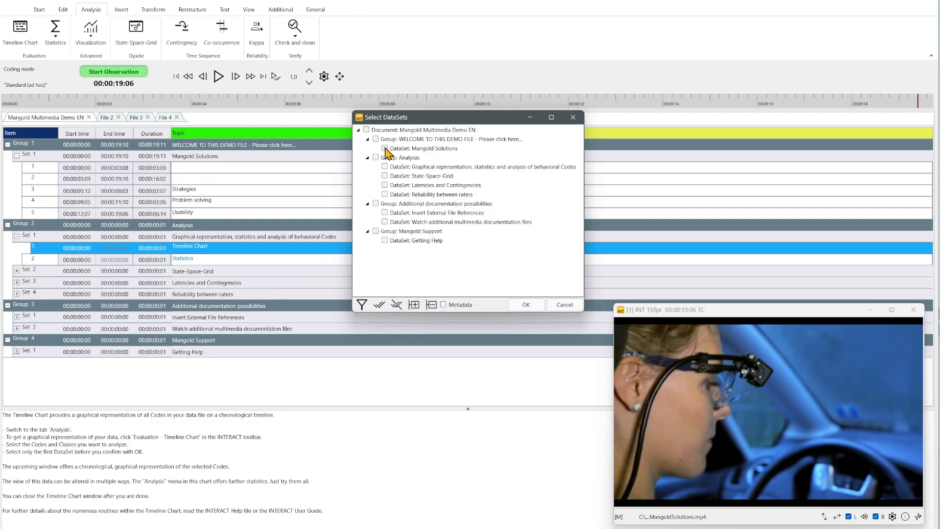
pyautogui.click(385, 148)
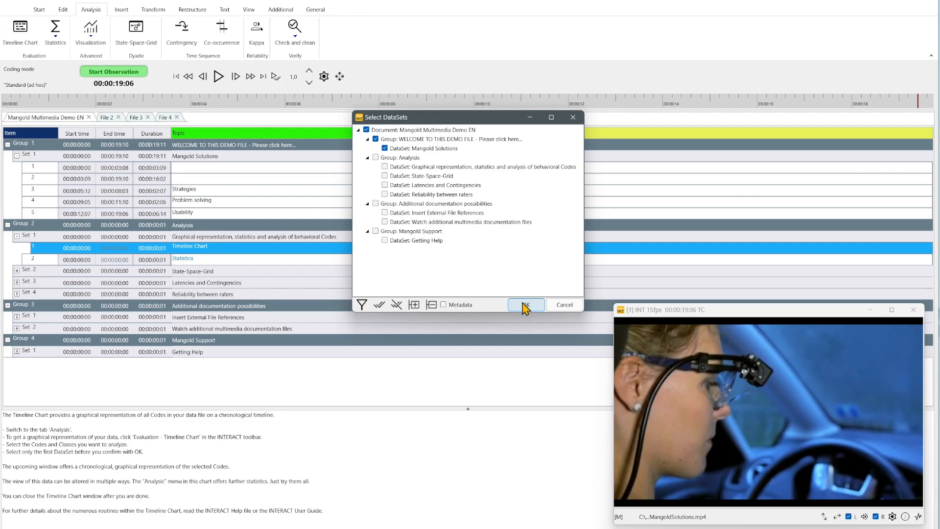
pyautogui.click(525, 304)
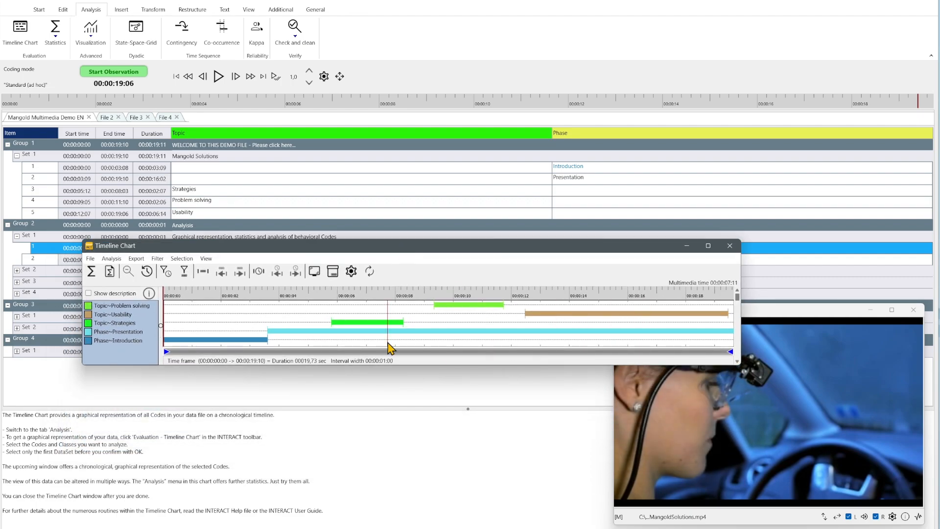
# Seek the linked video to 00:00:09:11 from the Timeline Chart
pyautogui.click(426, 323)
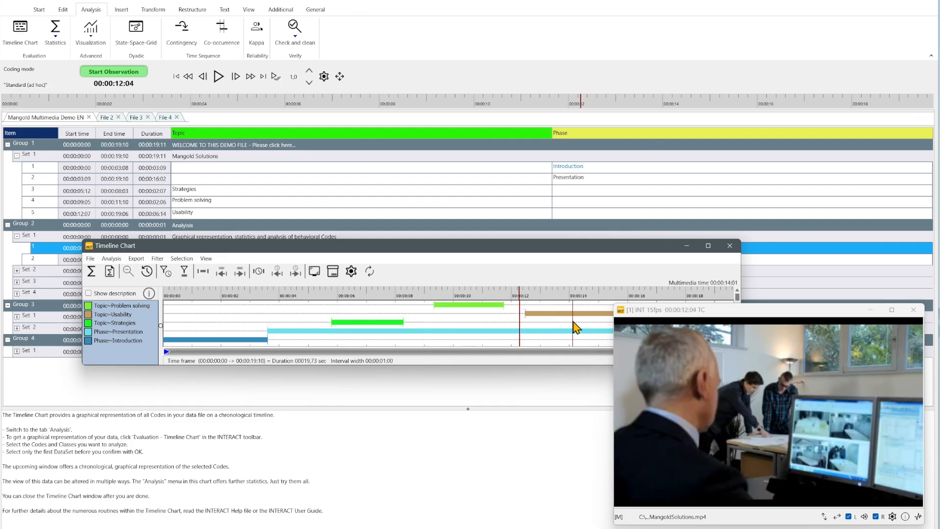
pyautogui.click(450, 318)
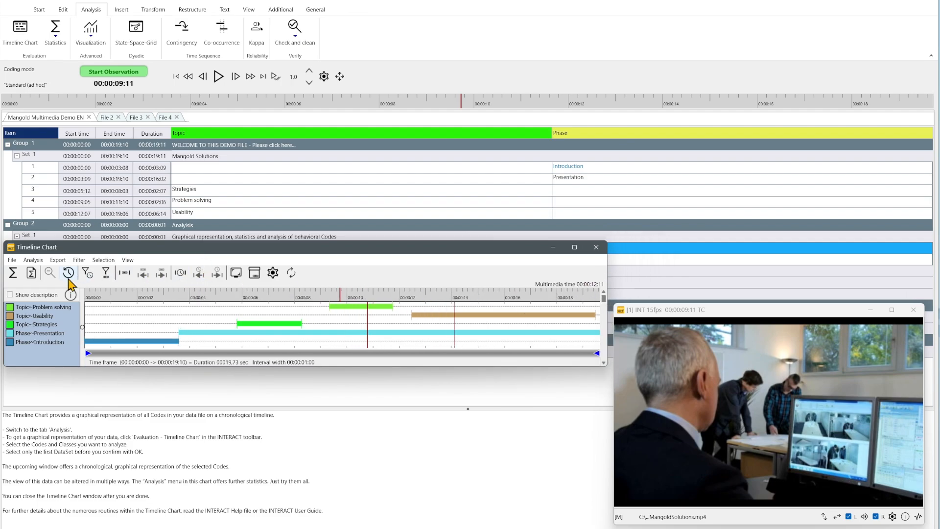
pyautogui.click(31, 273)
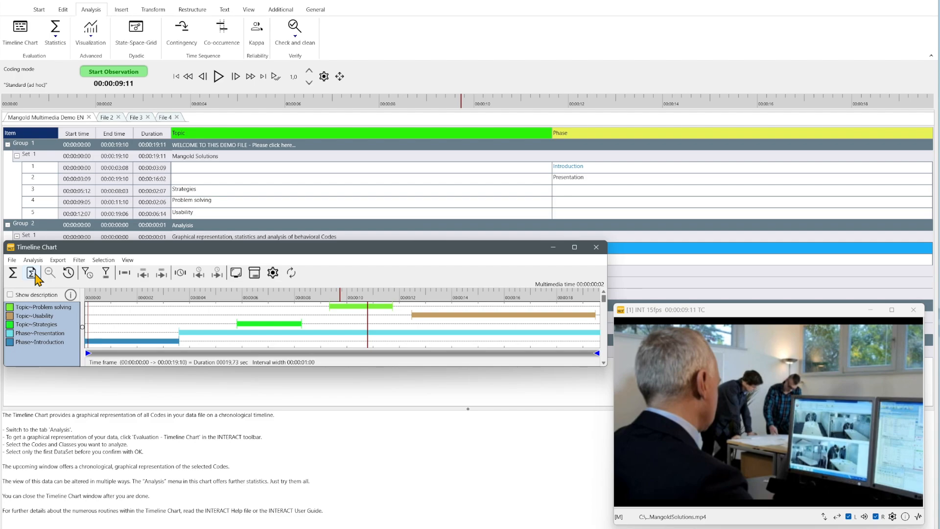
# Show the Results report of frequency, duration, latency and gap statistics for the five charted codes
pyautogui.click(13, 272)
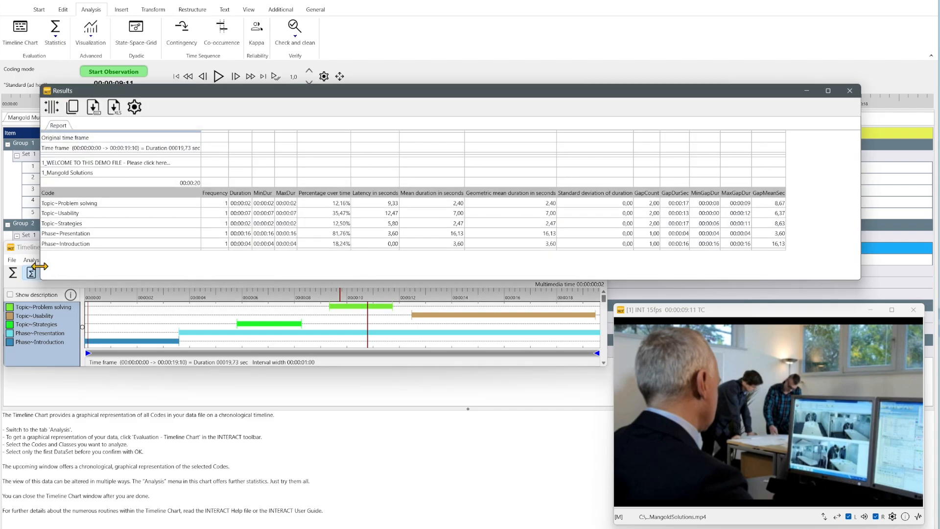
pyautogui.moveTo(232, 99)
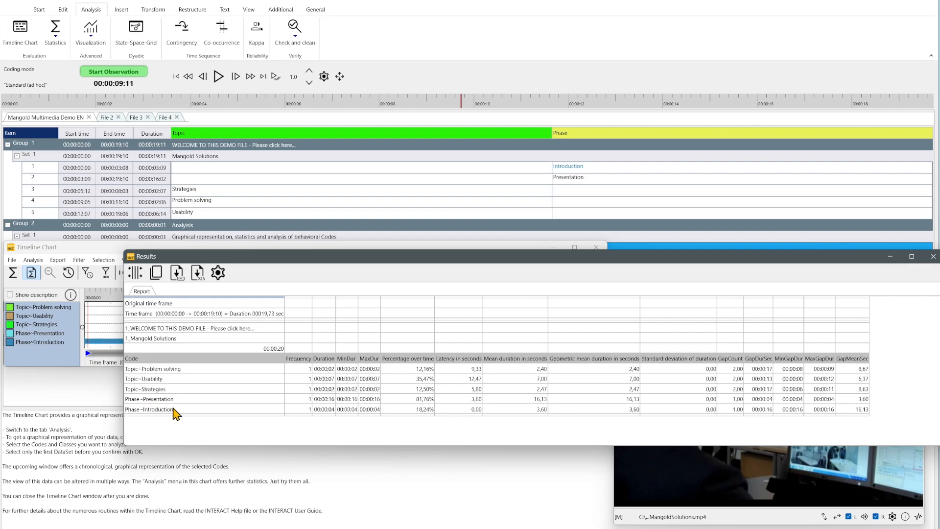
pyautogui.moveTo(308, 371)
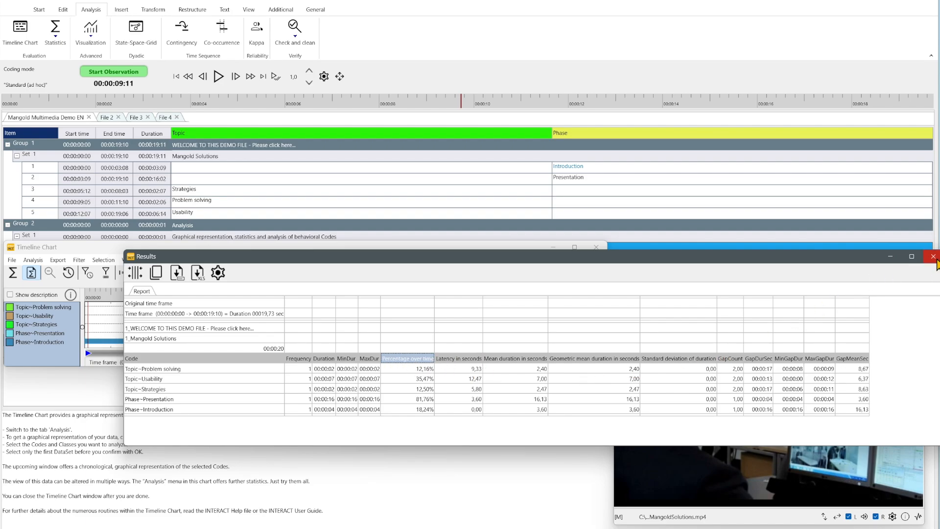
# Close the Results report and the Timeline Chart window to return to the demo document
pyautogui.click(933, 257)
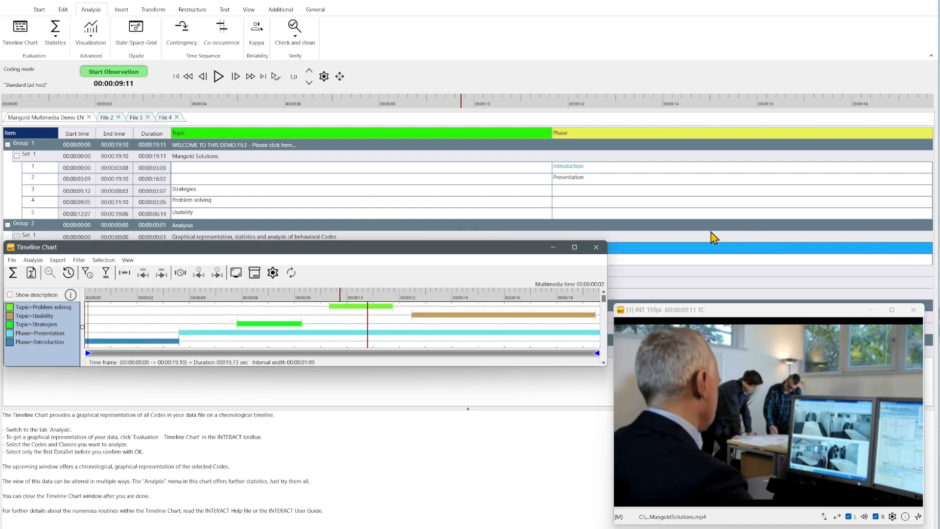
pyautogui.click(596, 247)
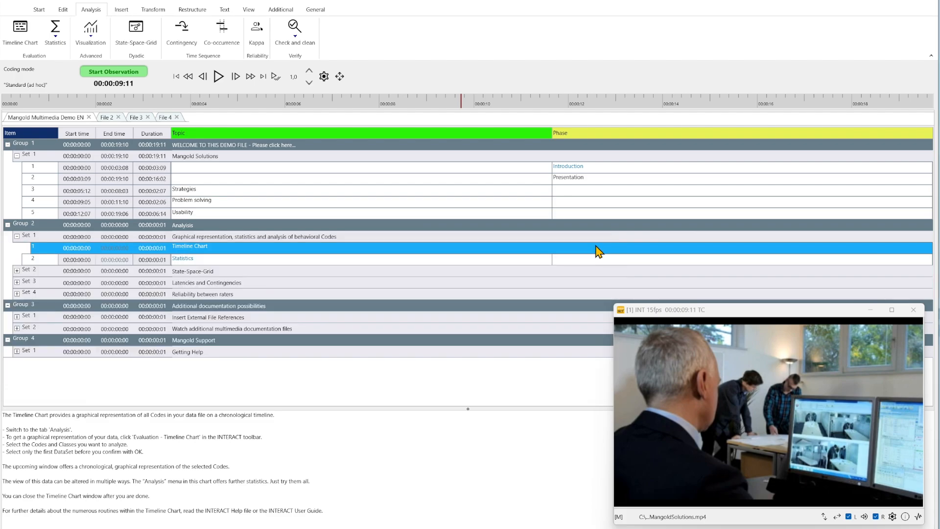
pyautogui.moveTo(55, 31)
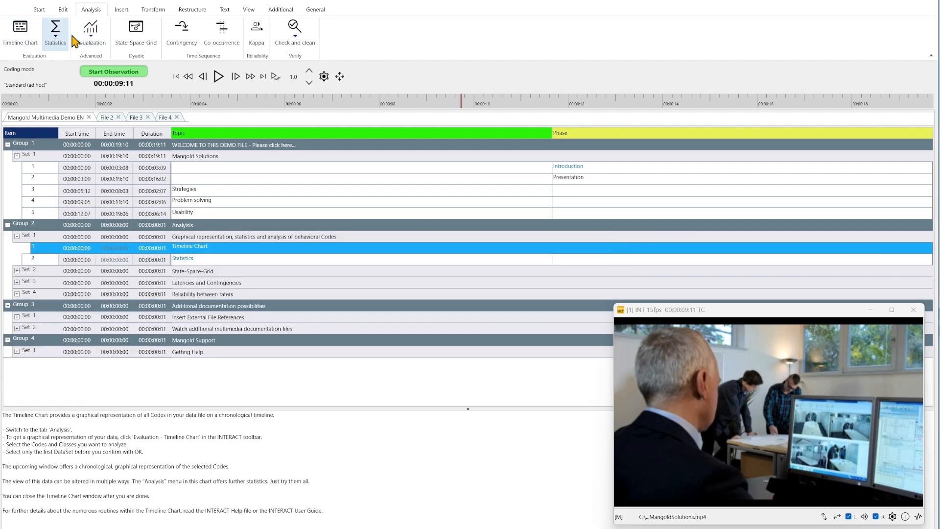
pyautogui.moveTo(295, 30)
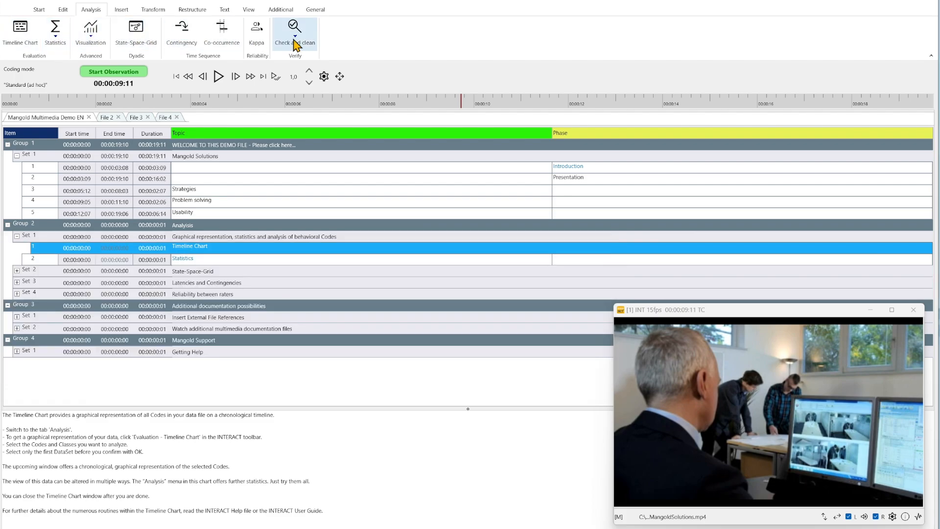
pyautogui.moveTo(221, 29)
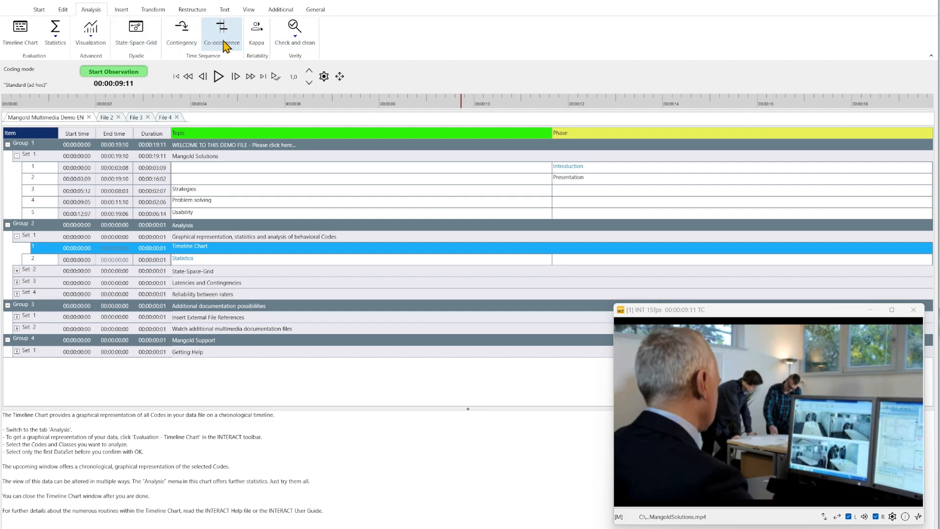